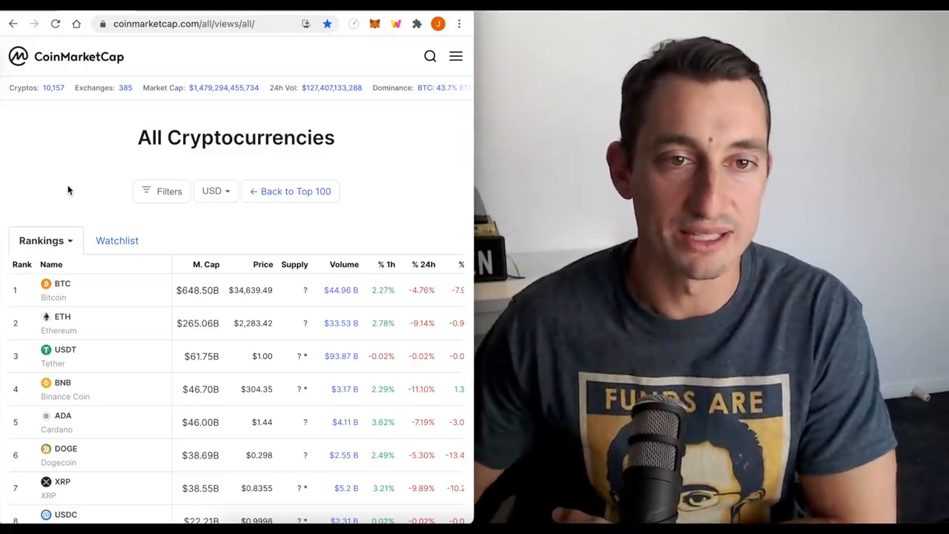
mouse_move(185, 113)
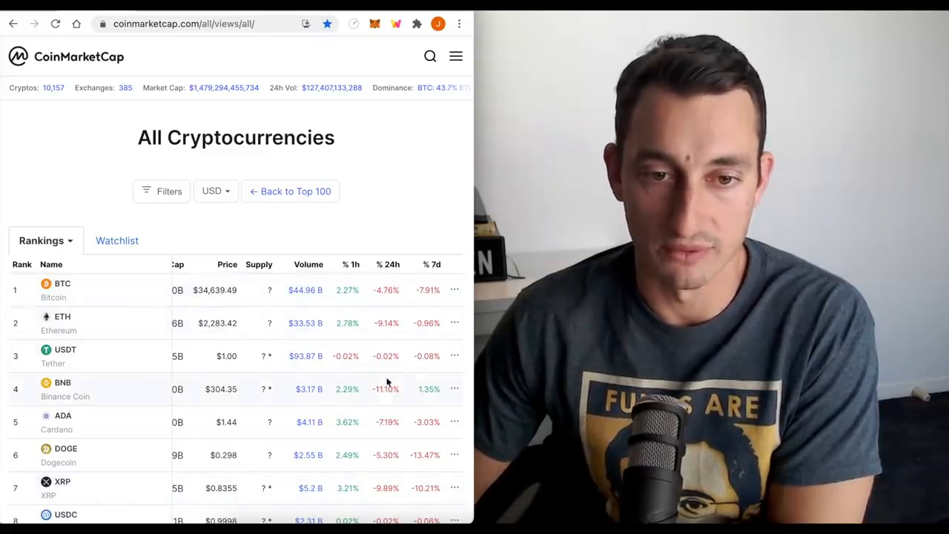
- Scroll the All Cryptocurrencies table down past Solana to Filecoin, Tron and Dai
scroll("down", 3)
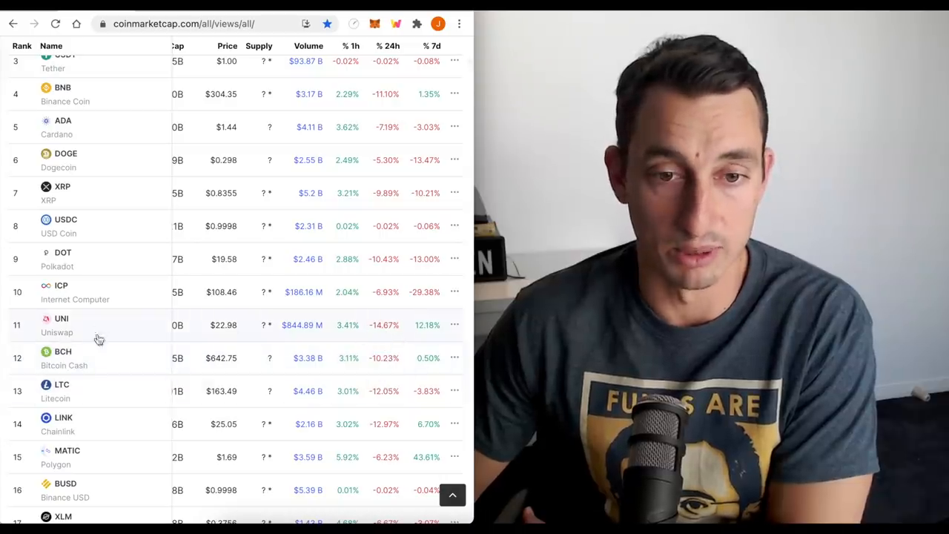
scroll("down", 3)
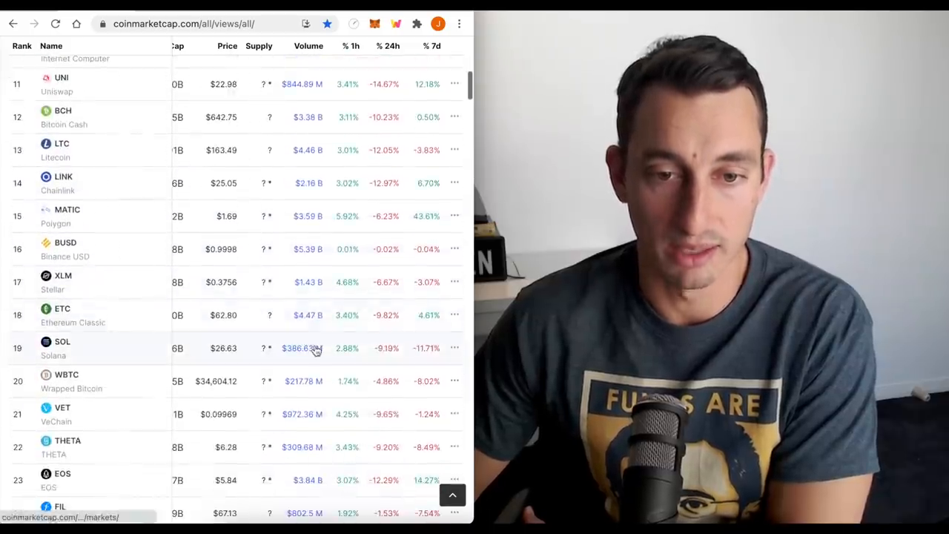
scroll("down", 3)
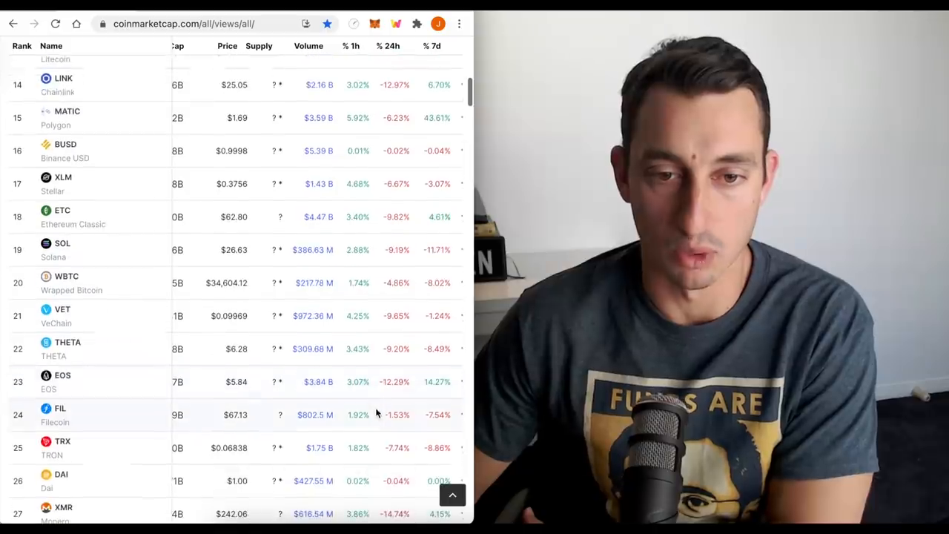
scroll("down", 3)
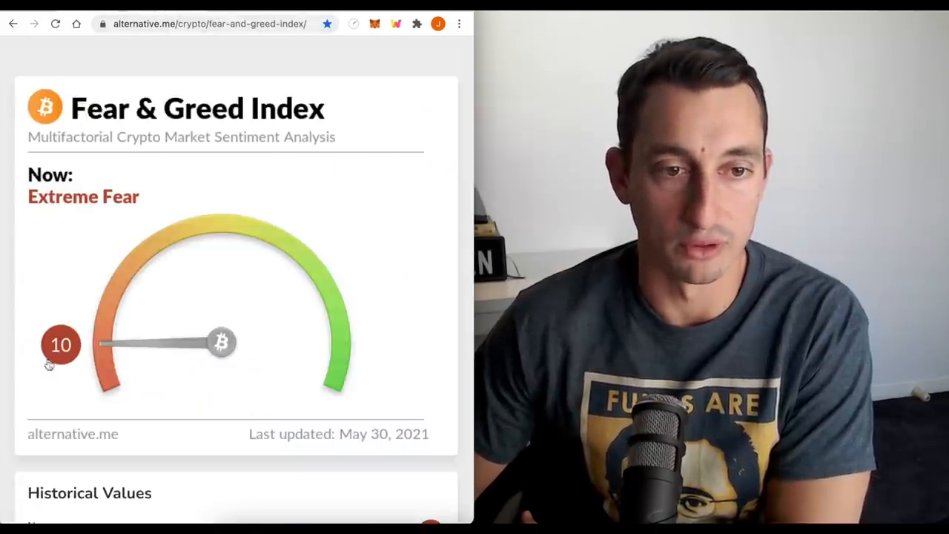
- Scroll to show the Fear & Greed gauge at Extreme Fear 10 and Historical Values
scroll("down", 3)
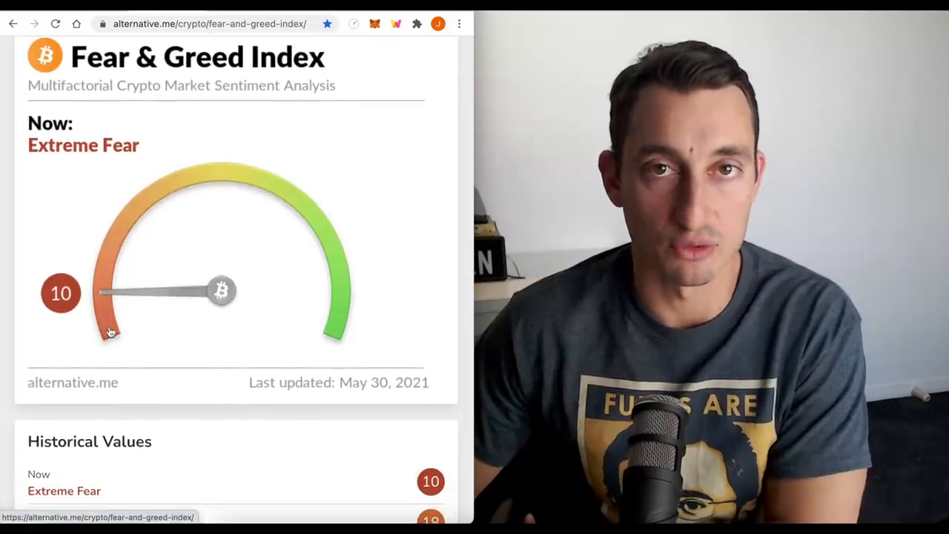
scroll("down", 3)
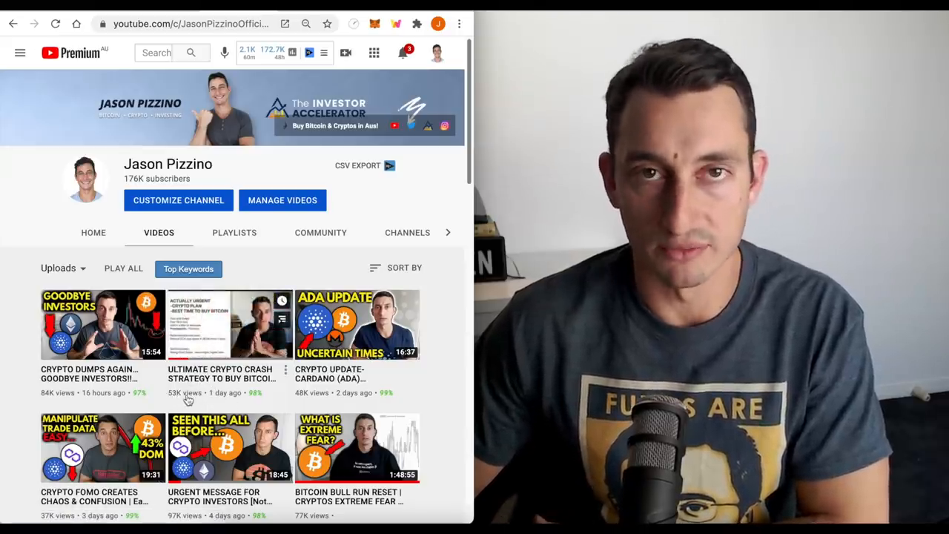
scroll("down", 3)
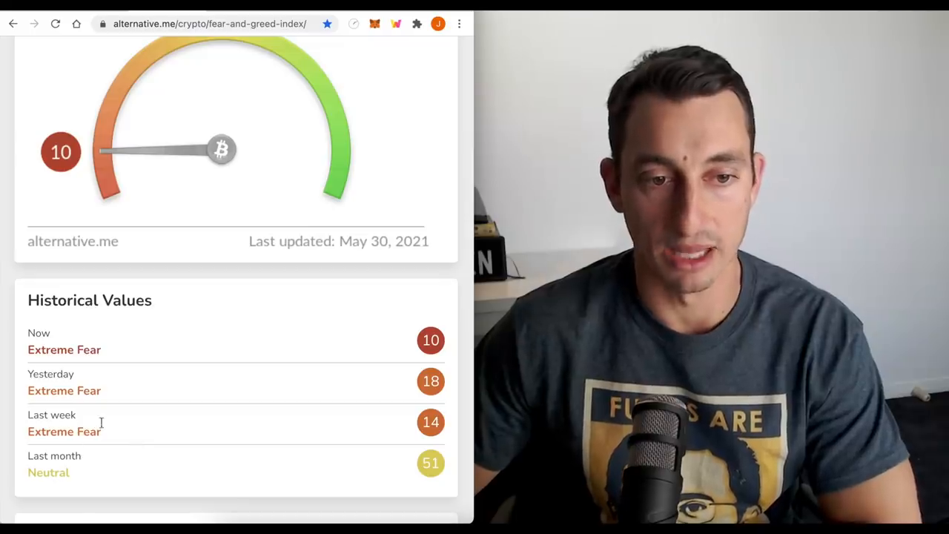
- Scroll through Historical Values (18, 14, 51 Neutral), Next Update and the chart, then back up
scroll("down", 3)
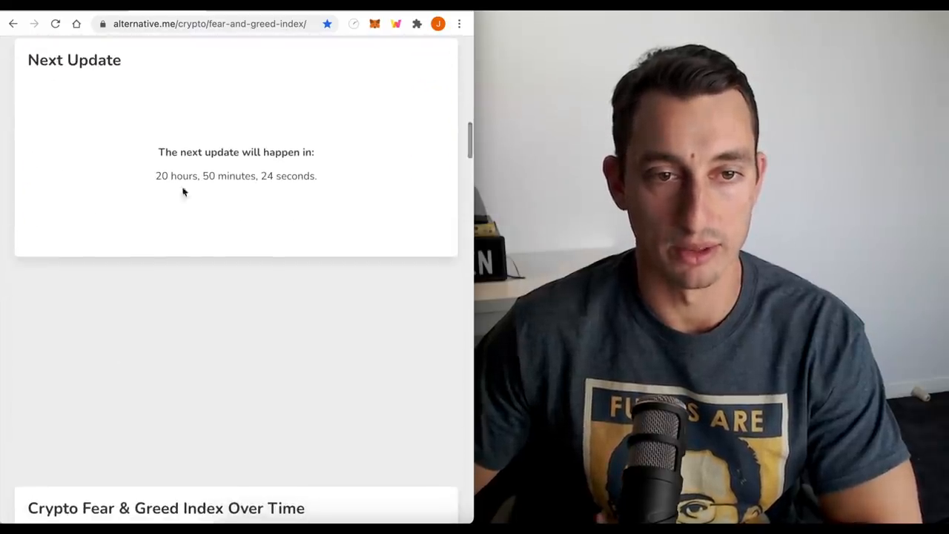
scroll("down", 3)
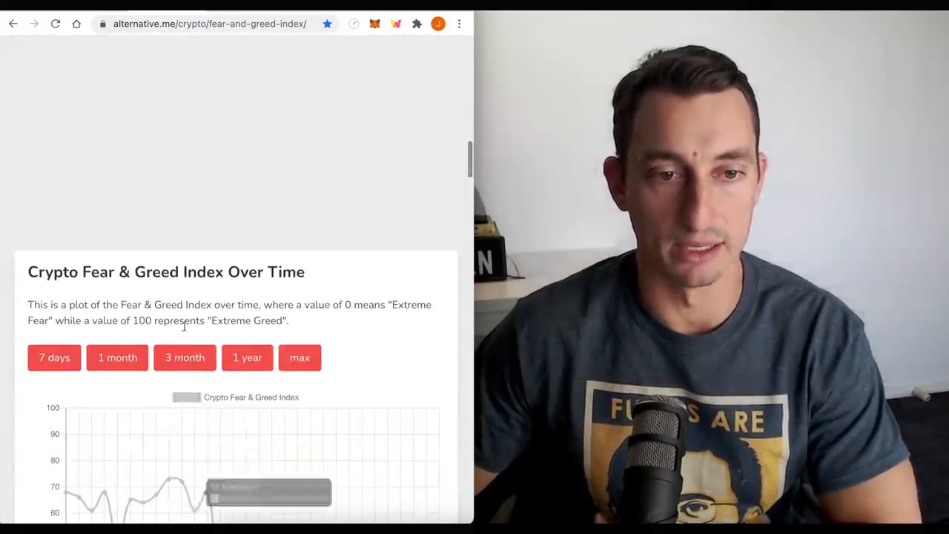
scroll("up", 3)
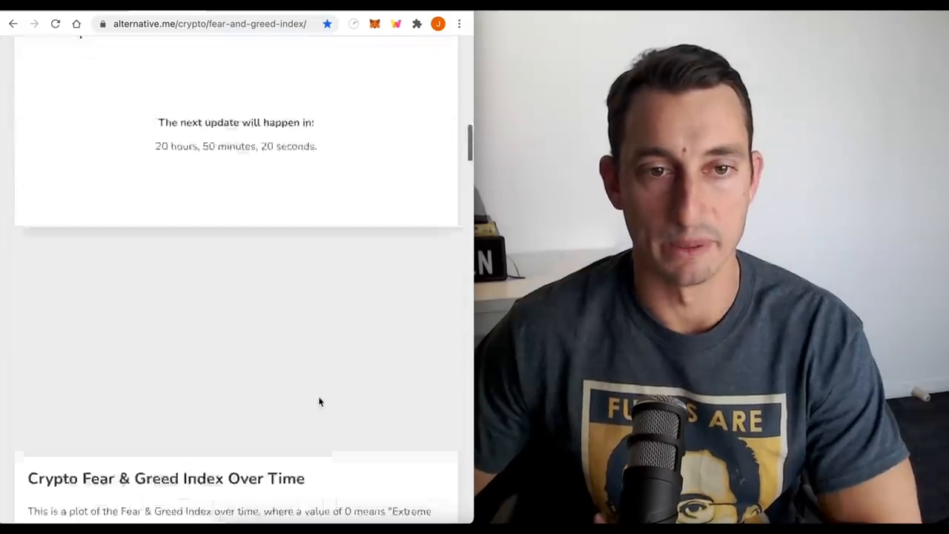
scroll("up", 3)
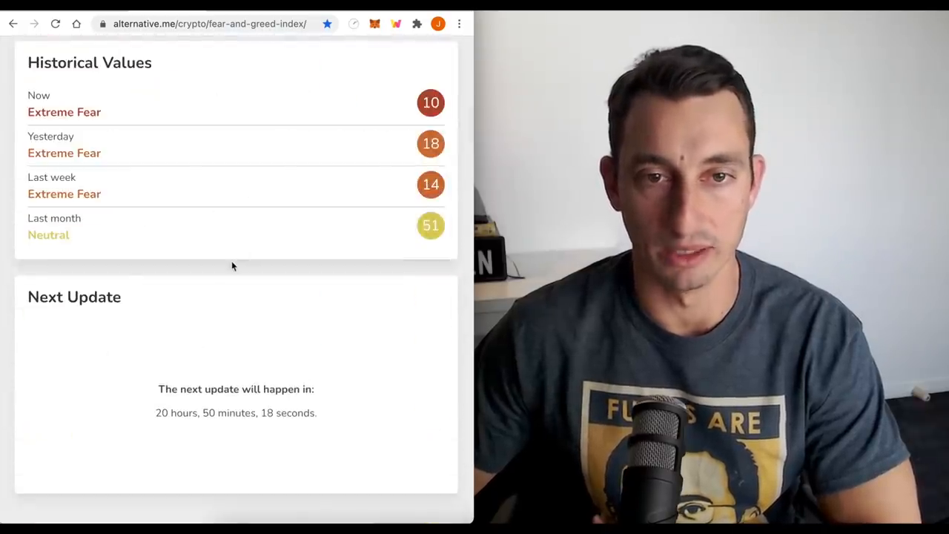
scroll("up", 3)
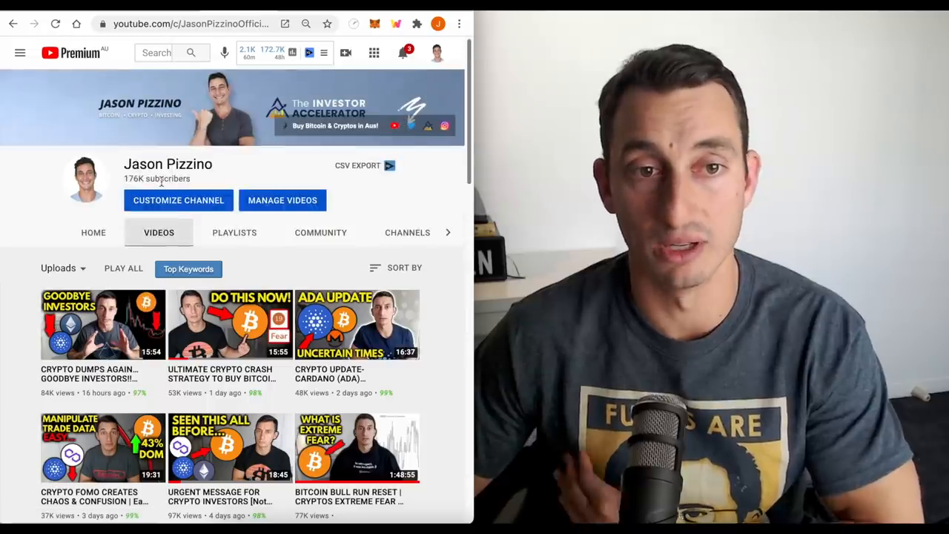
mouse_move(193, 178)
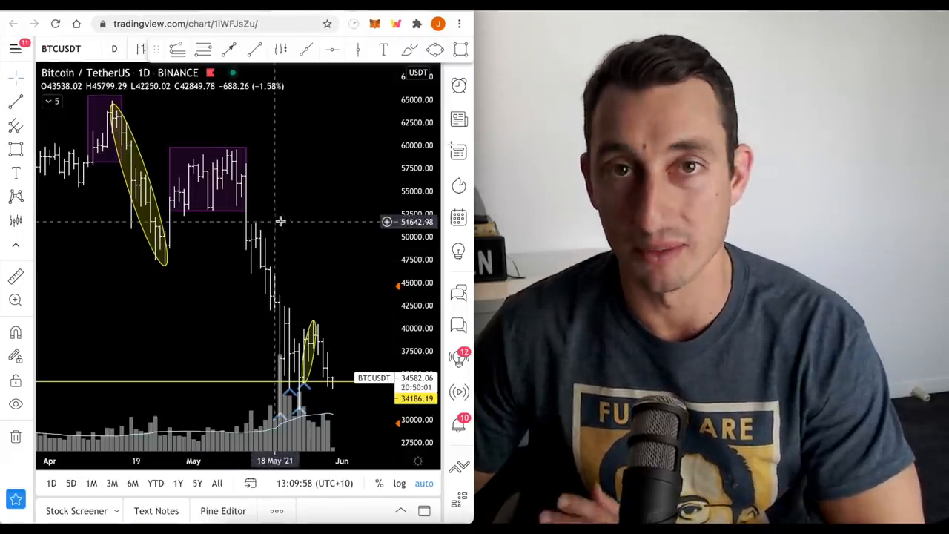
mouse_move(306, 218)
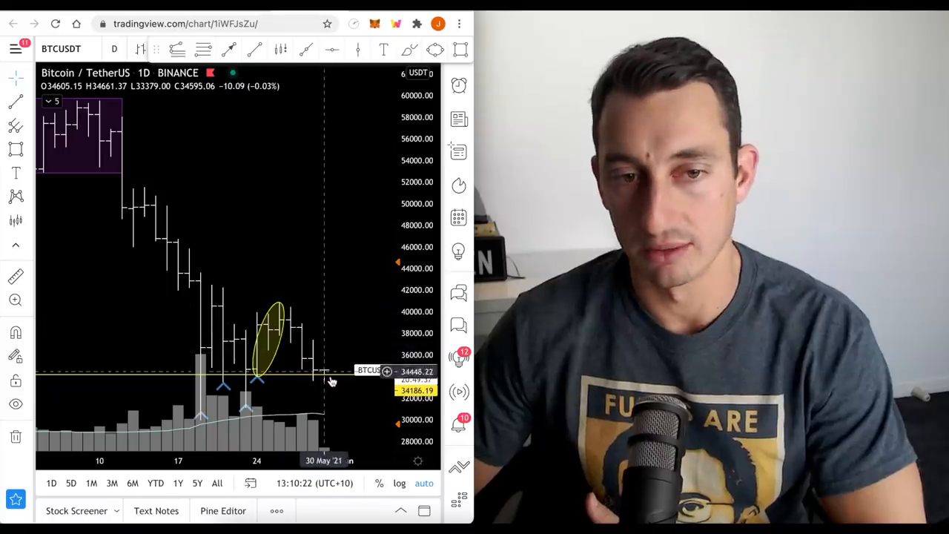
mouse_move(255, 324)
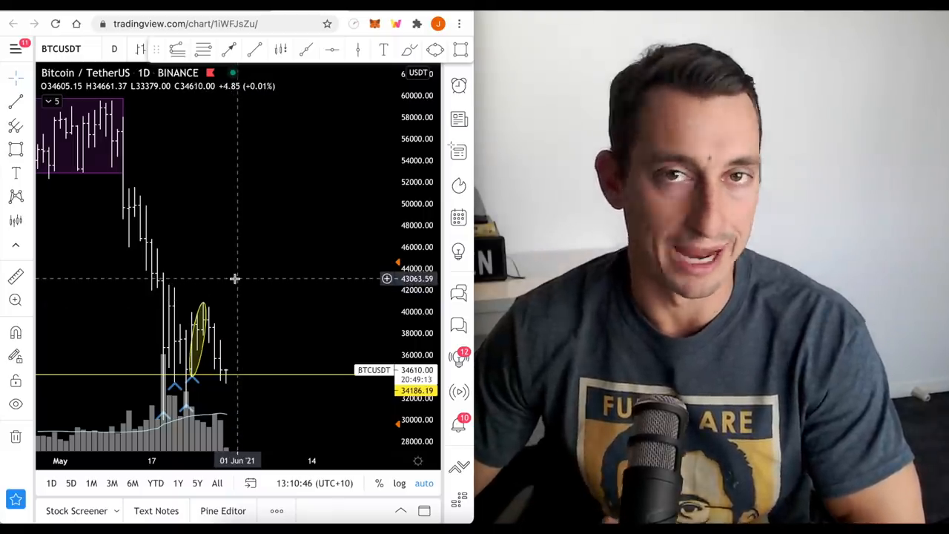
mouse_move(237, 306)
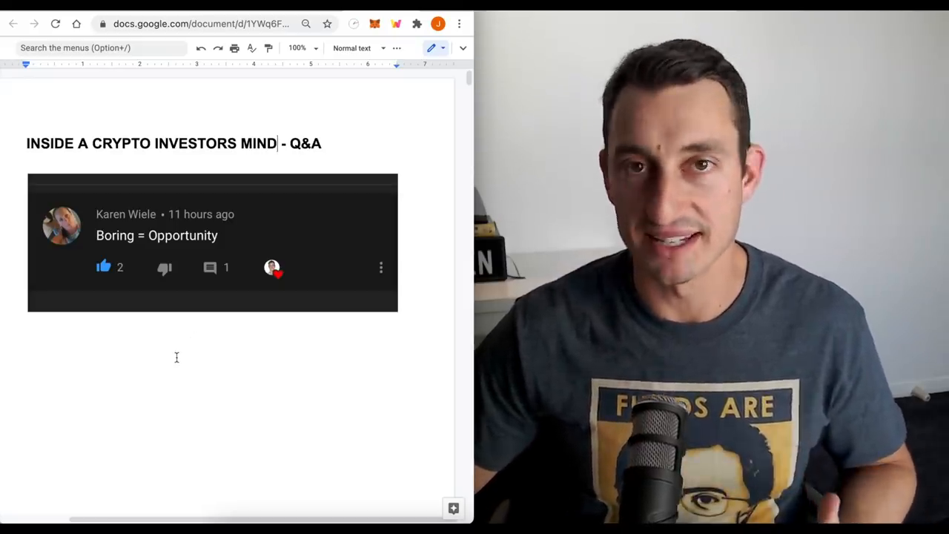
mouse_move(187, 382)
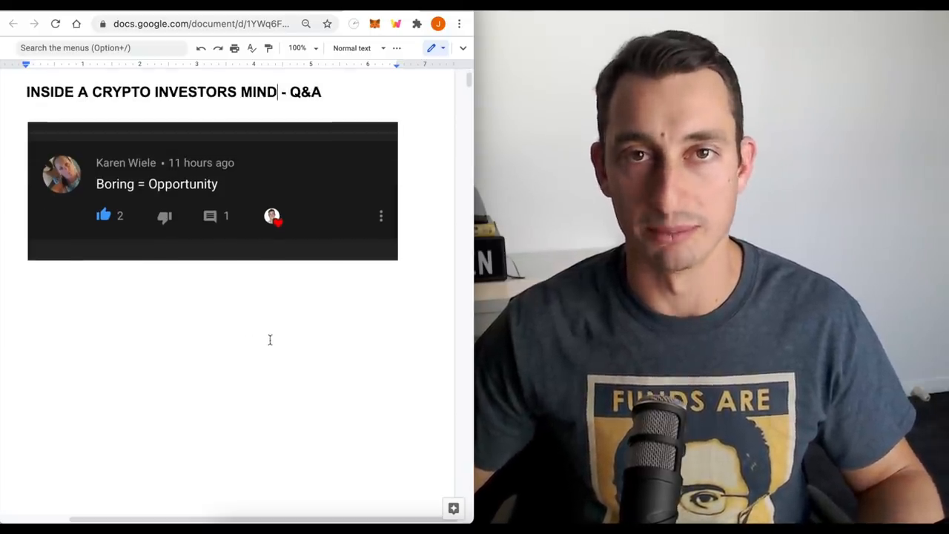
- Scroll down to the 'Fragile Emotions - Paper Emotions' heading with its two comment screenshots
scroll("down", 3)
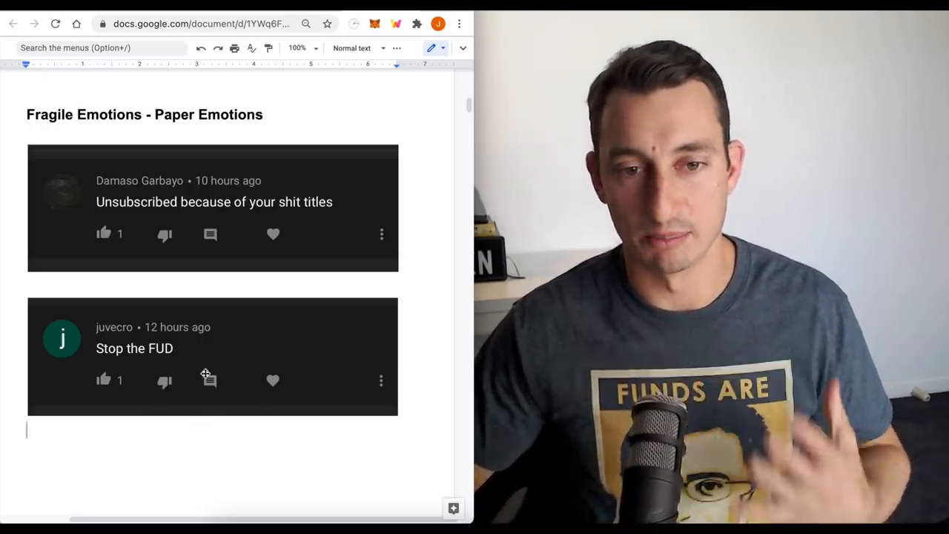
scroll("down", 3)
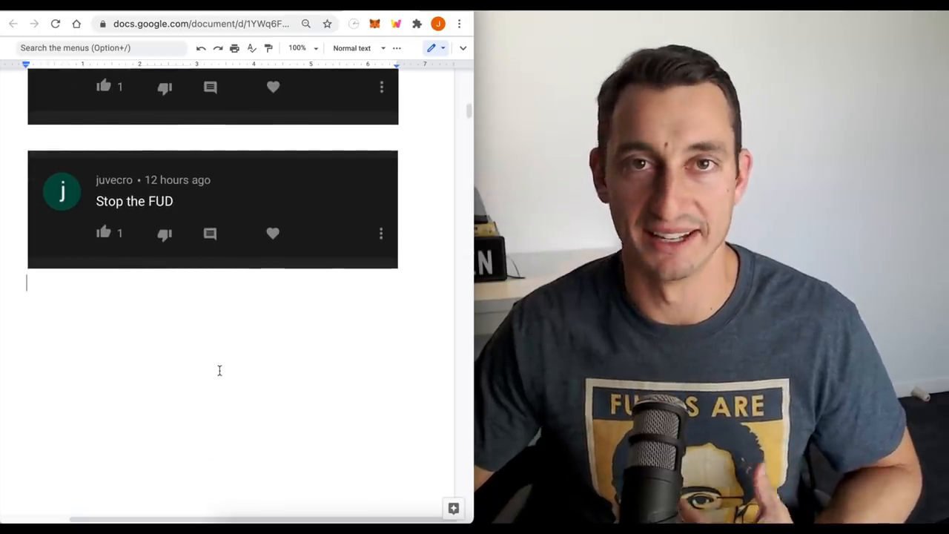
- Scroll down to the 'Responsibility, Action, Plan' heading and Omar's and Jack's comments
scroll("down", 3)
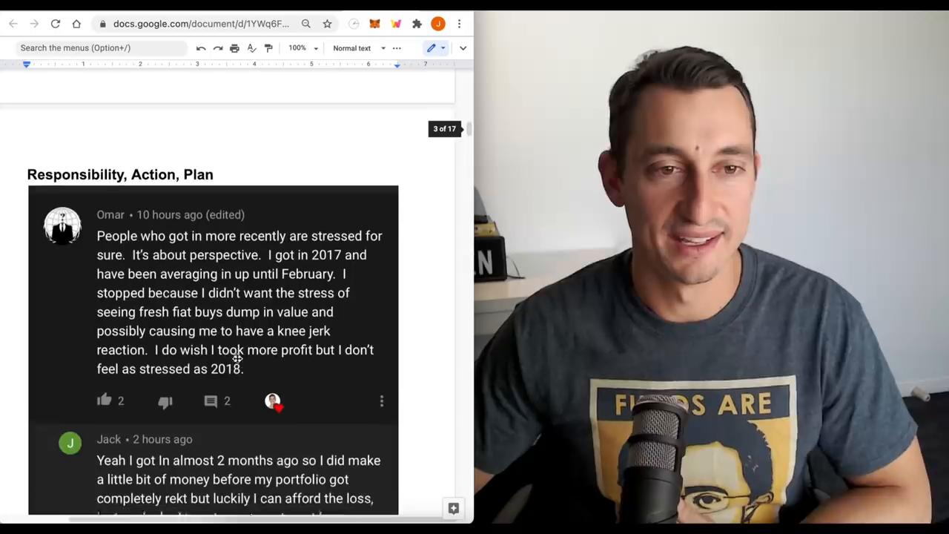
scroll("down", 3)
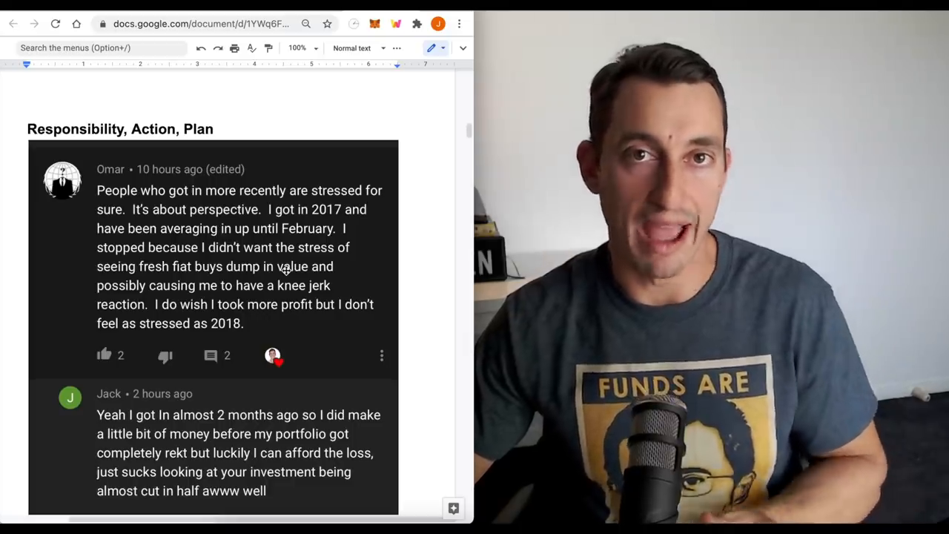
mouse_move(252, 299)
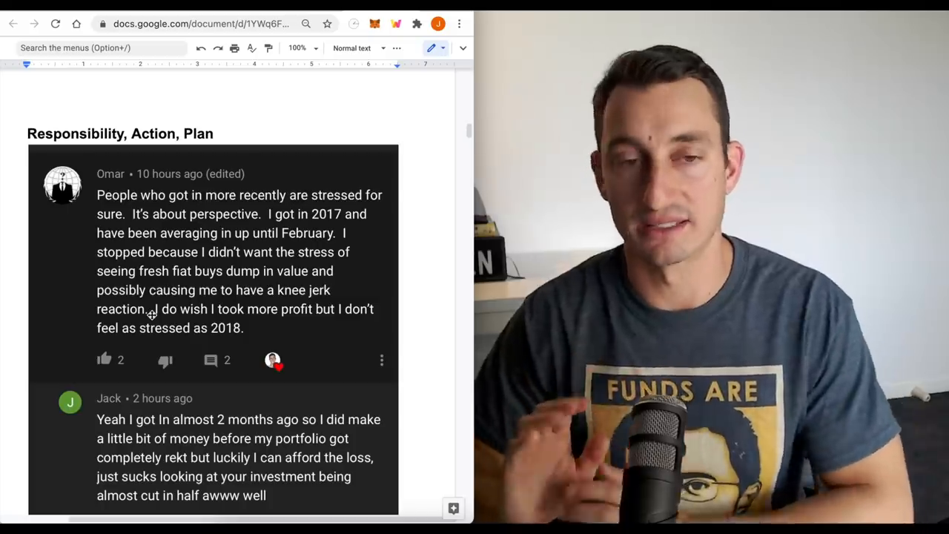
mouse_move(143, 340)
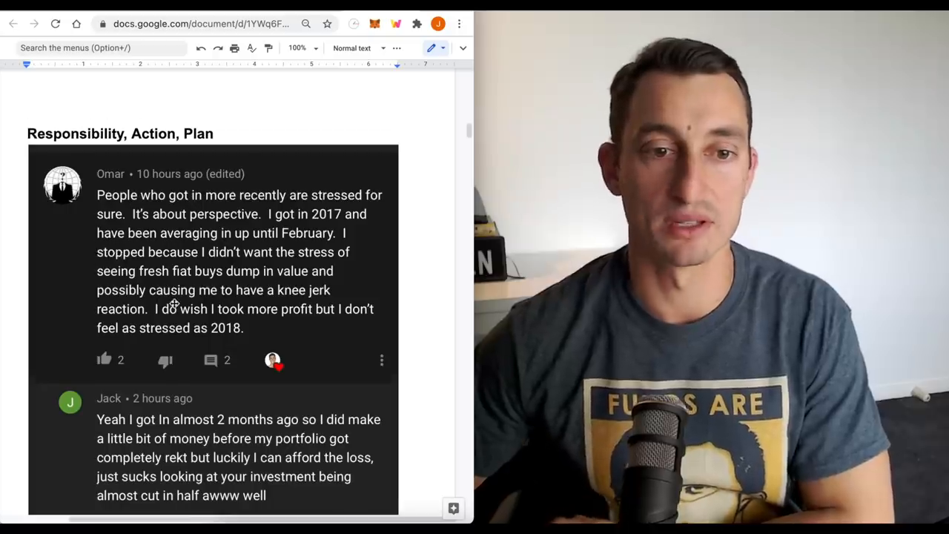
scroll("down", 3)
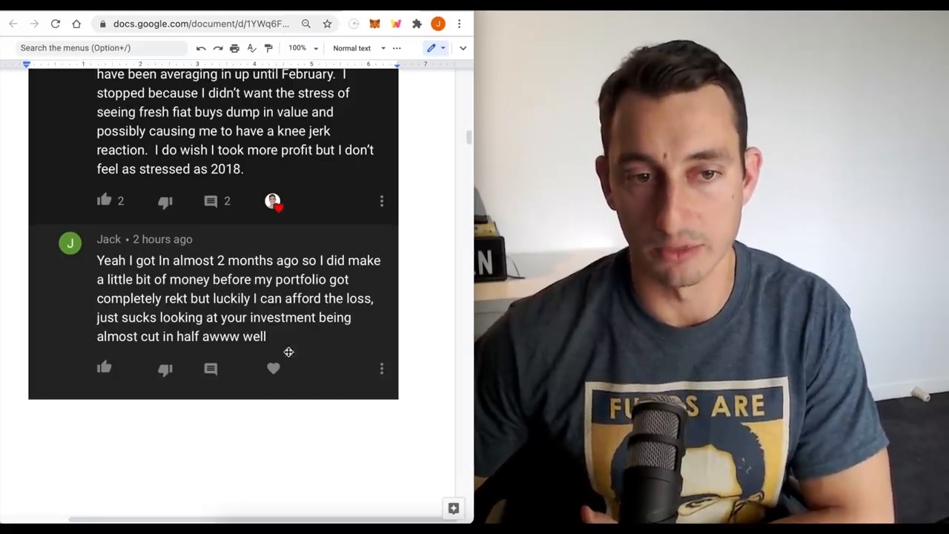
scroll("down", 3)
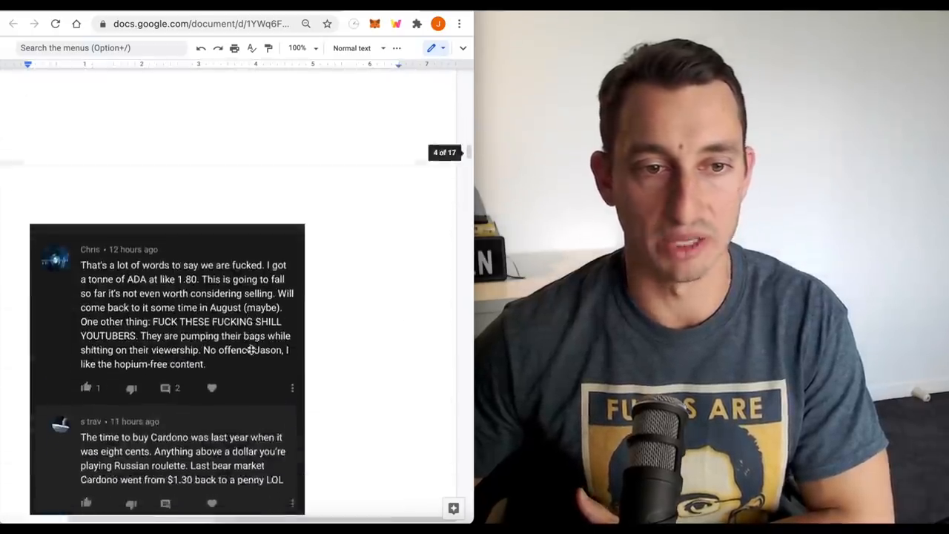
scroll("down", 3)
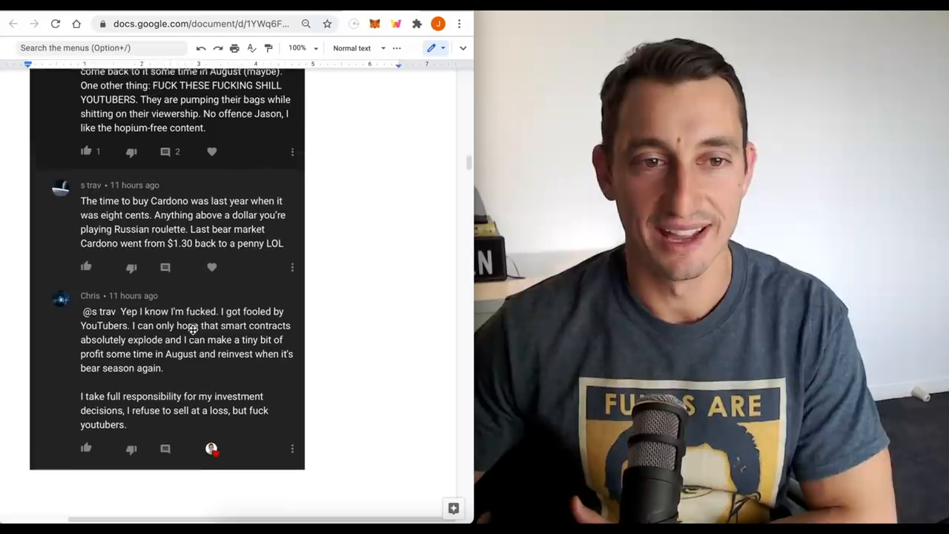
scroll("down", 3)
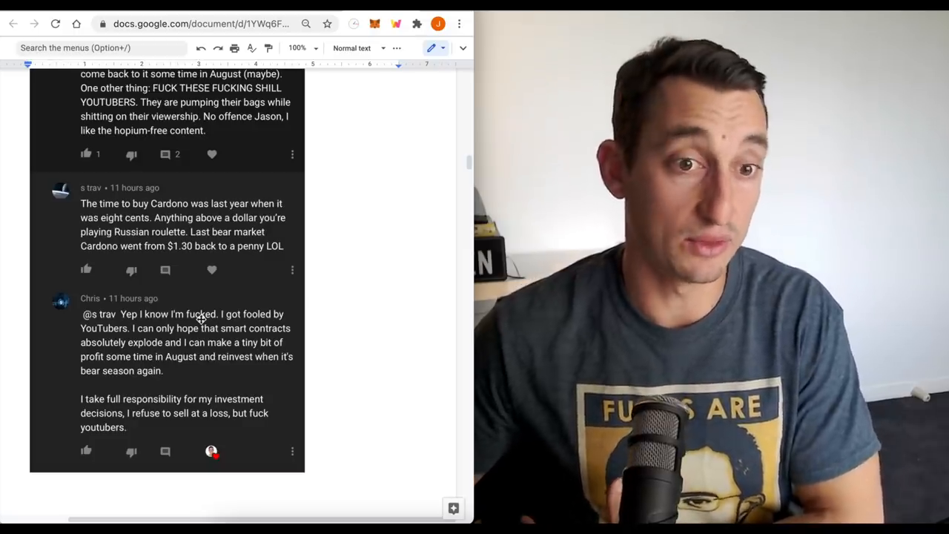
mouse_move(197, 370)
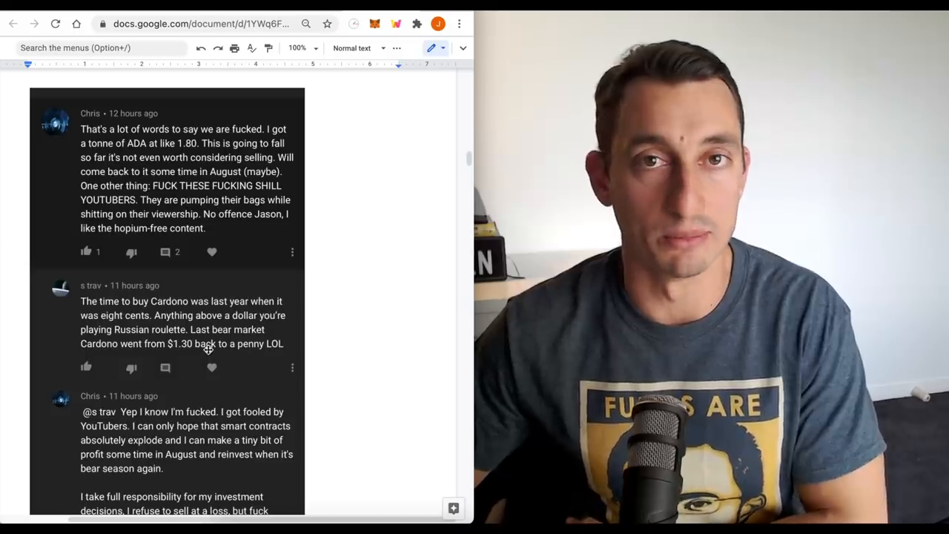
scroll("down", 3)
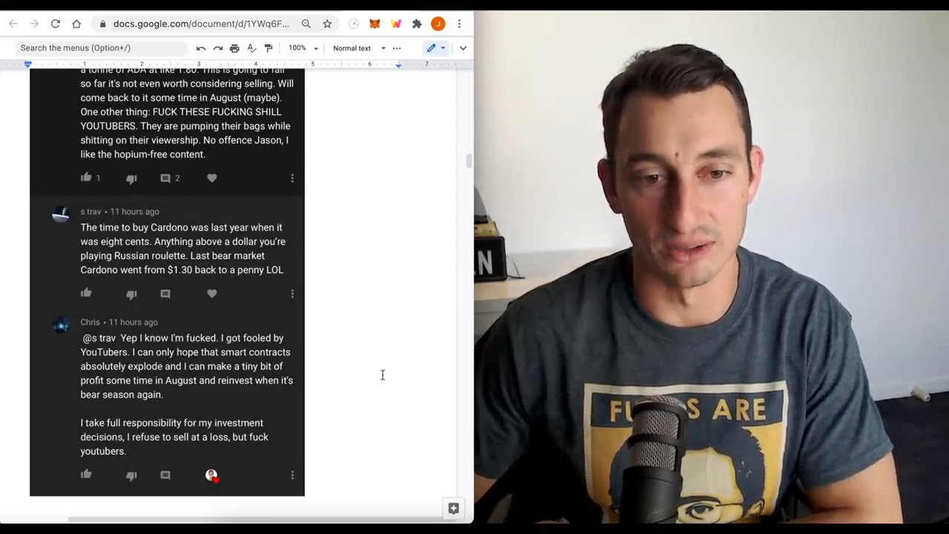
scroll("down", 3)
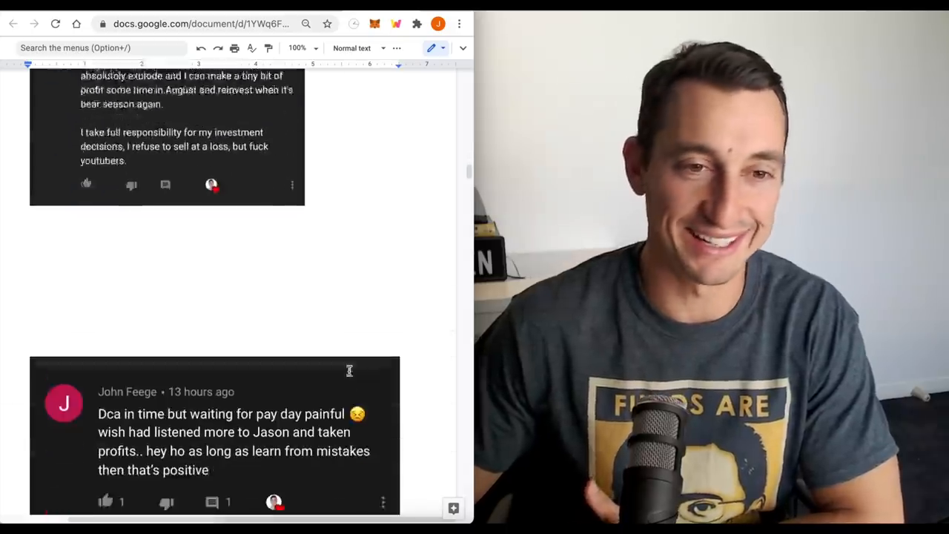
- Scroll past the pay-day comment until the 'Sleep, Analysis' heading appears
scroll("down", 3)
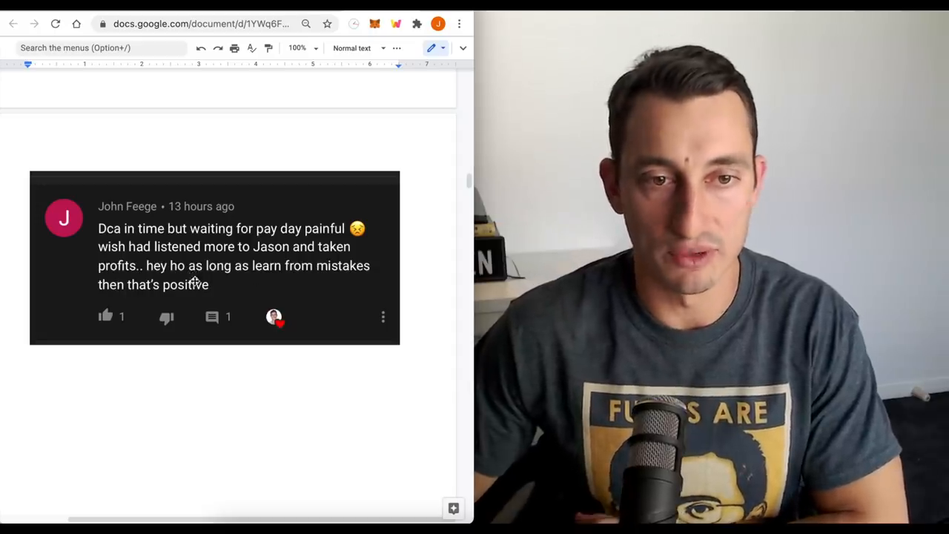
mouse_move(335, 303)
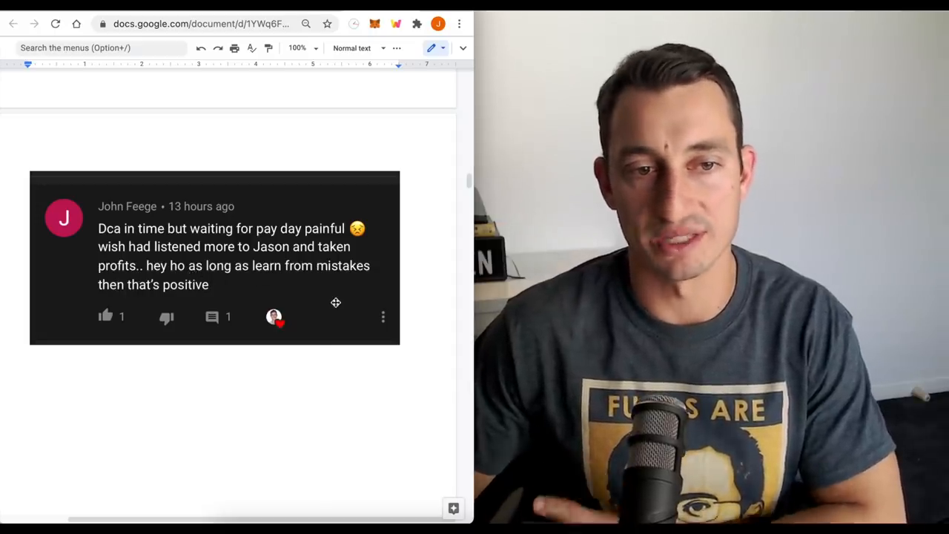
scroll("down", 3)
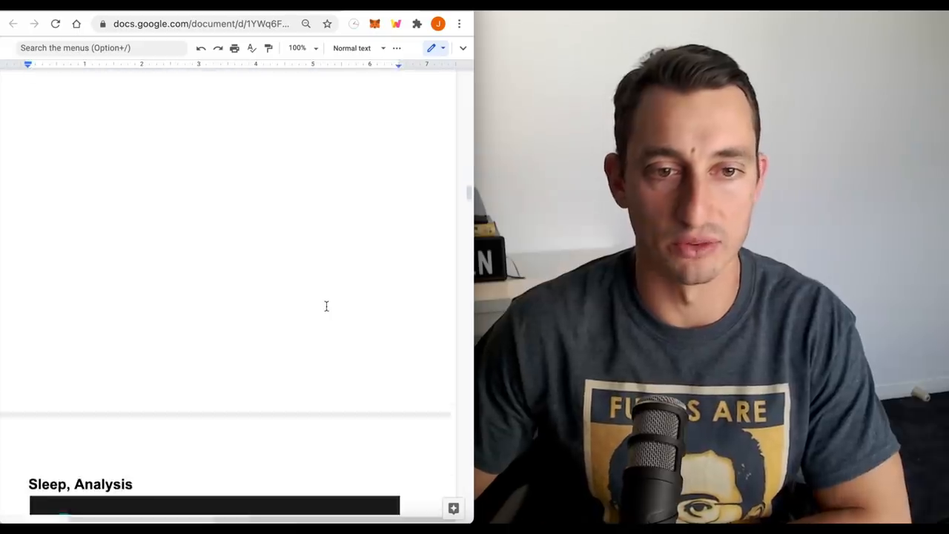
- Scroll through the sleep-related comments to the 'Recent Bitcoin Plan Video' heading
scroll("down", 3)
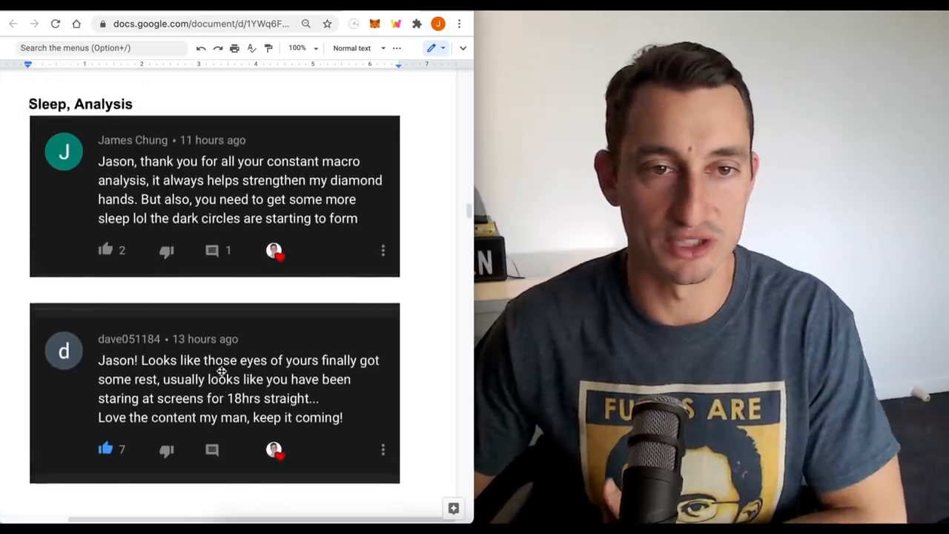
scroll("down", 3)
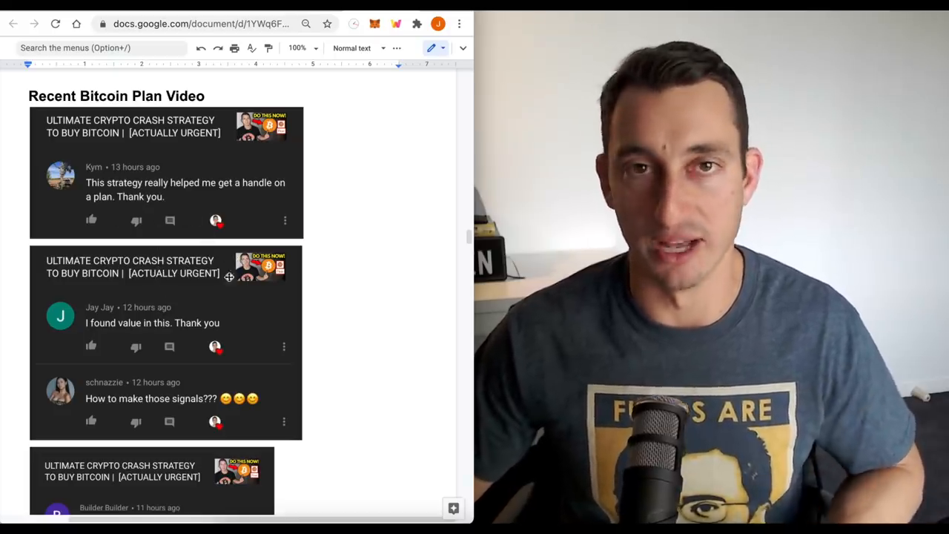
- Finish the Bitcoin-plan comments and switch to the TradingView BTCUSDT tab
scroll("down", 3)
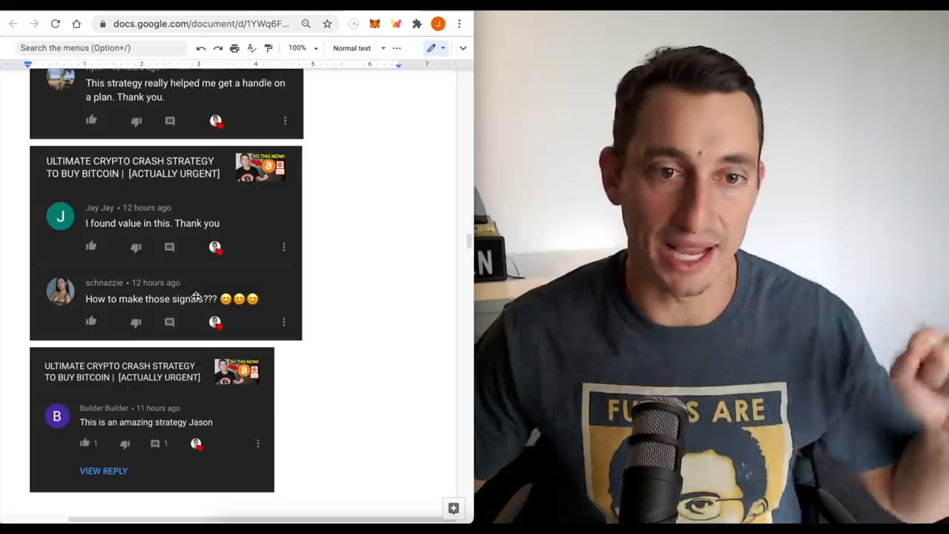
scroll("down", 3)
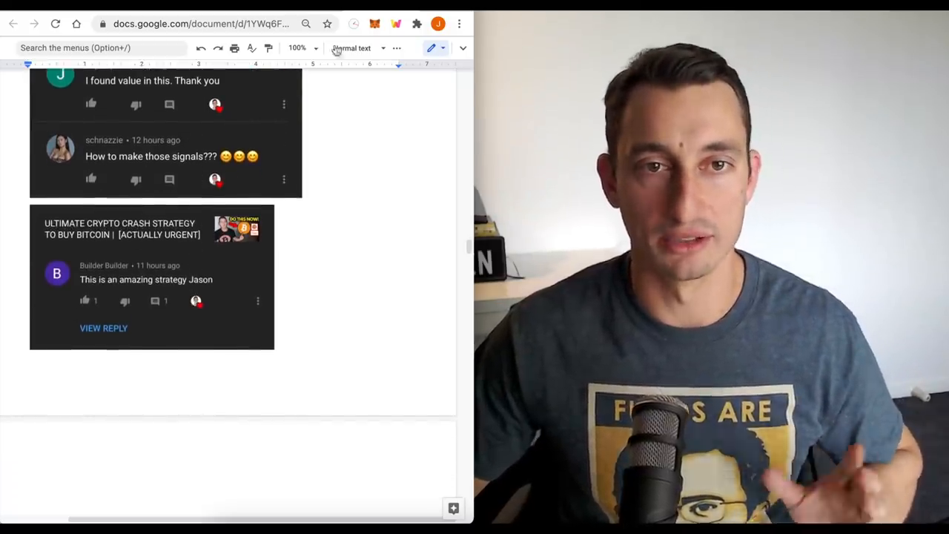
left_click(185, 24)
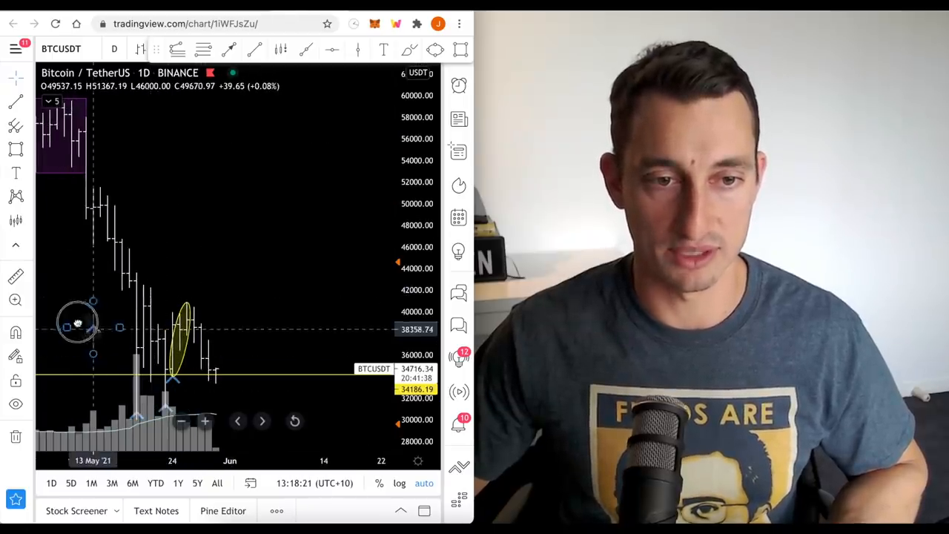
- Drag the time axis to zoom the BTCUSDT 1D chart into April–June 2021
left_click_drag(77, 324, 151, 388)
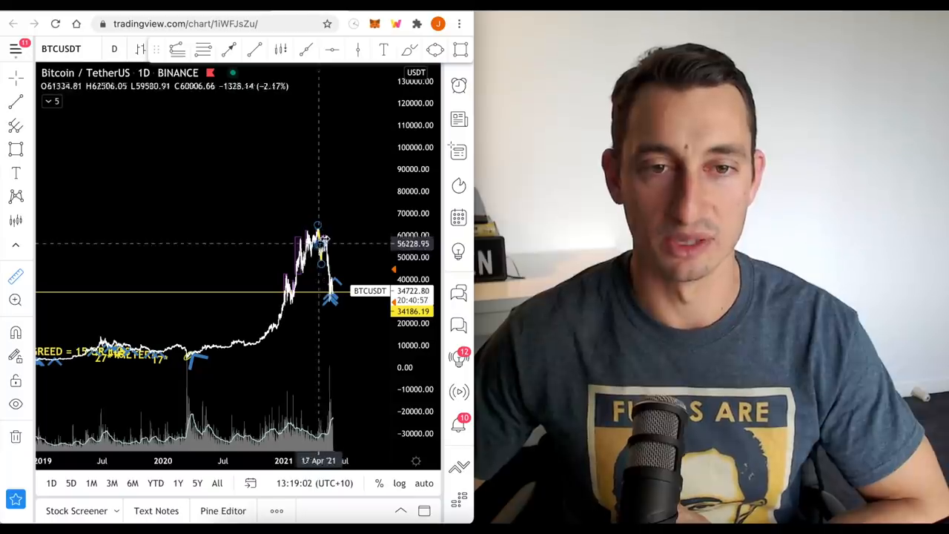
left_click_drag(324, 240, 364, 134)
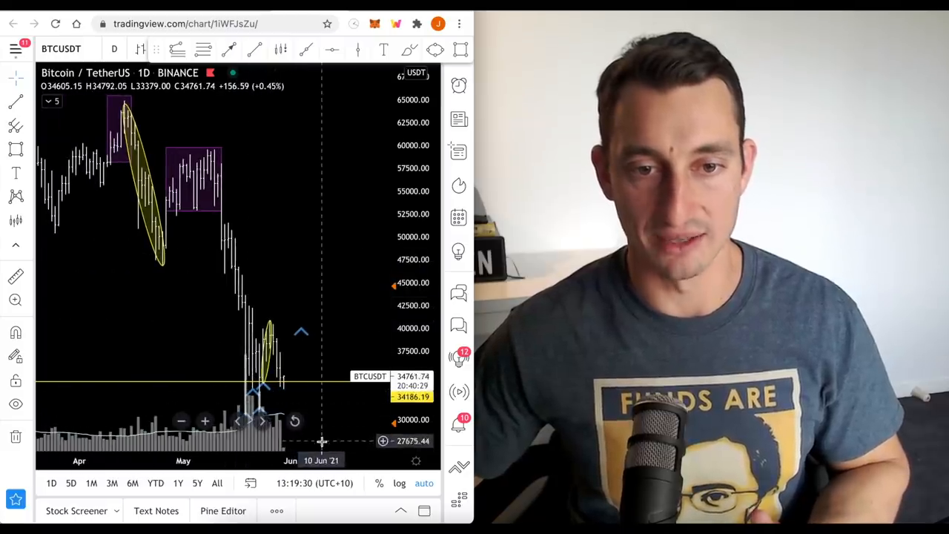
mouse_move(347, 353)
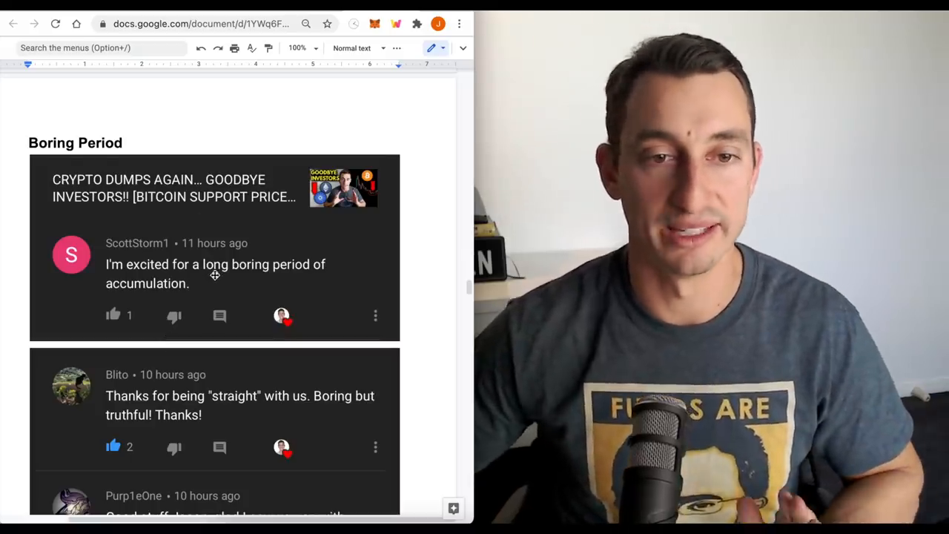
- Scroll through the Boring Period comment screenshots about a long accumulation phase toward News & Data Myths
scroll("down", 3)
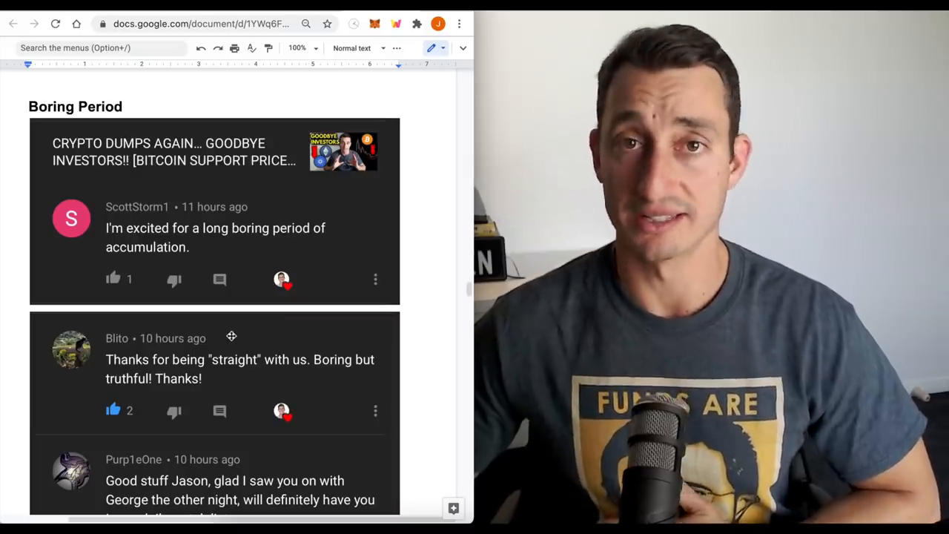
scroll("down", 3)
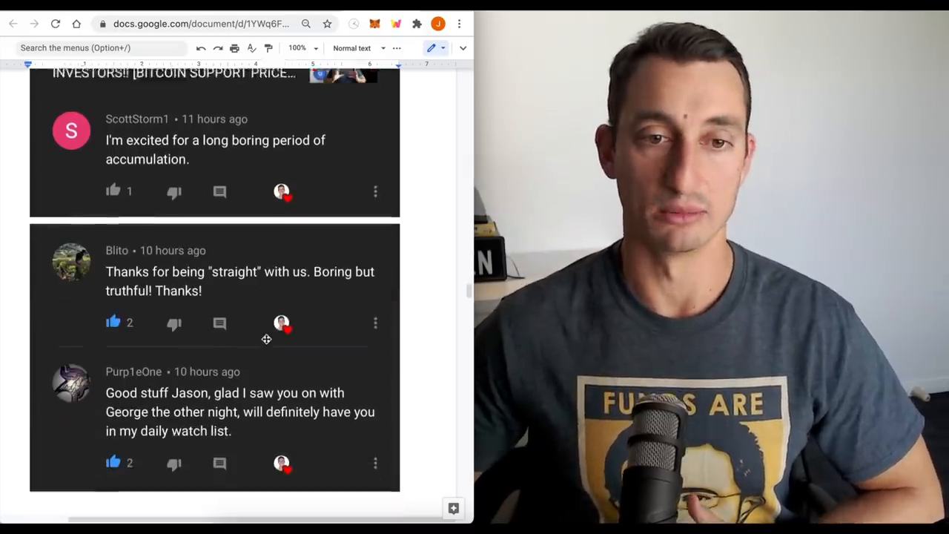
scroll("down", 3)
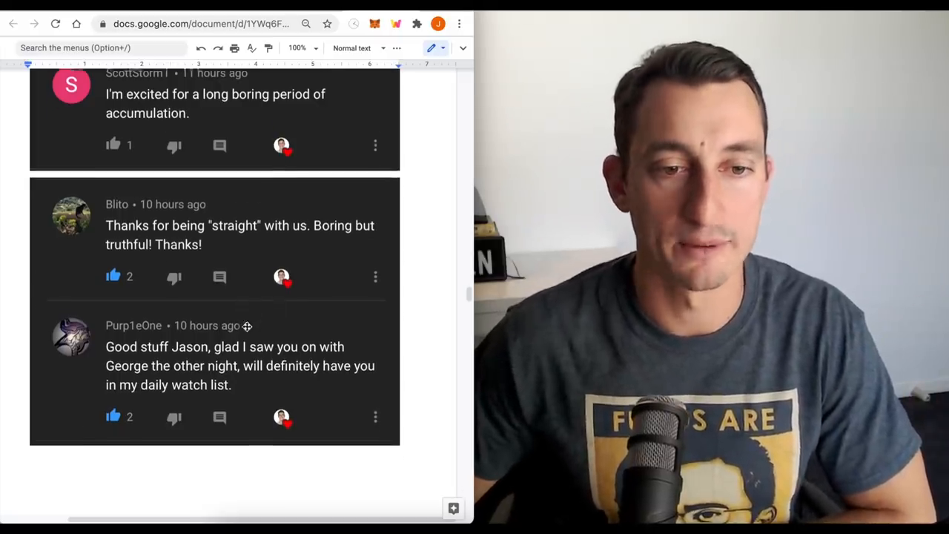
scroll("down", 3)
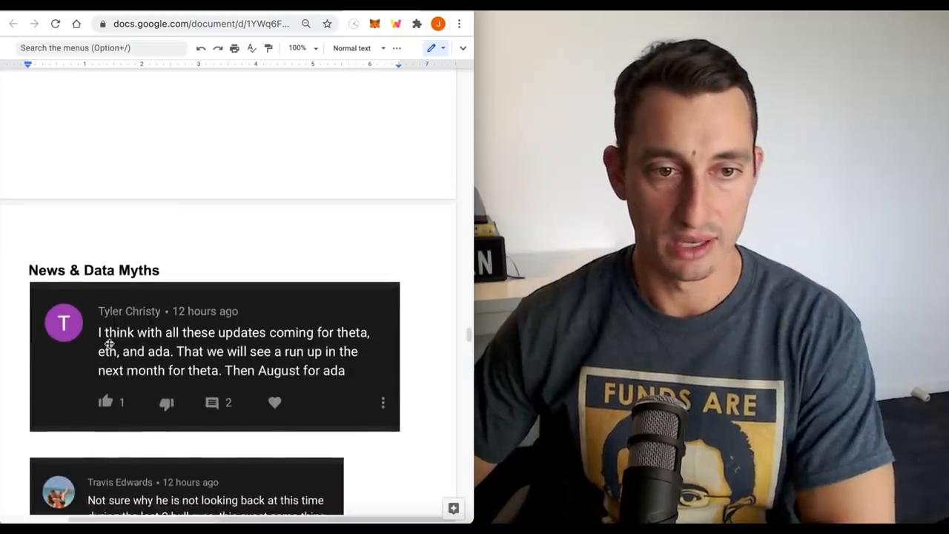
scroll("down", 3)
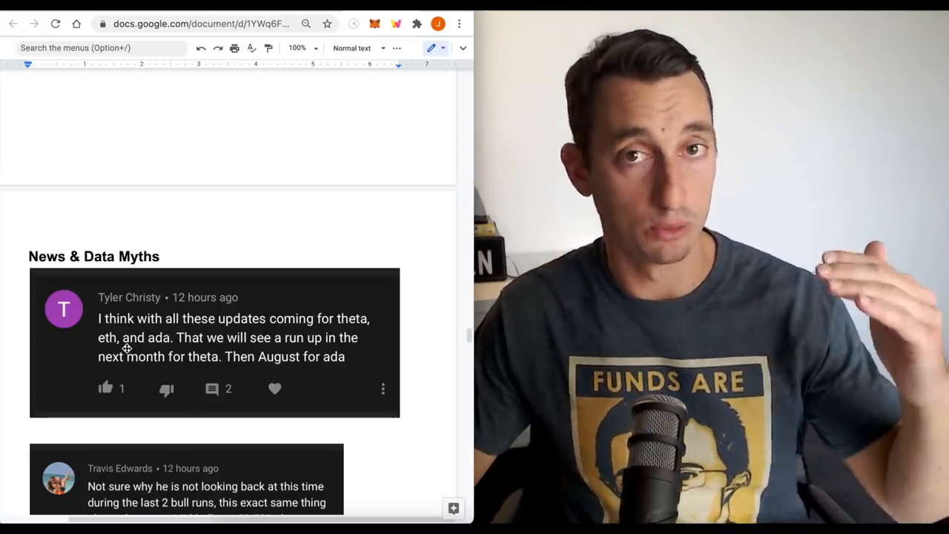
scroll("down", 3)
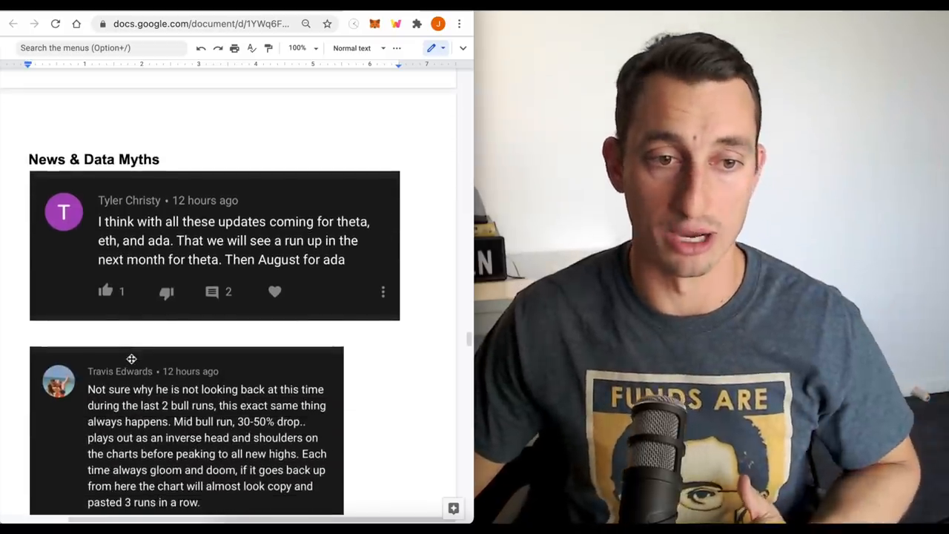
scroll("down", 3)
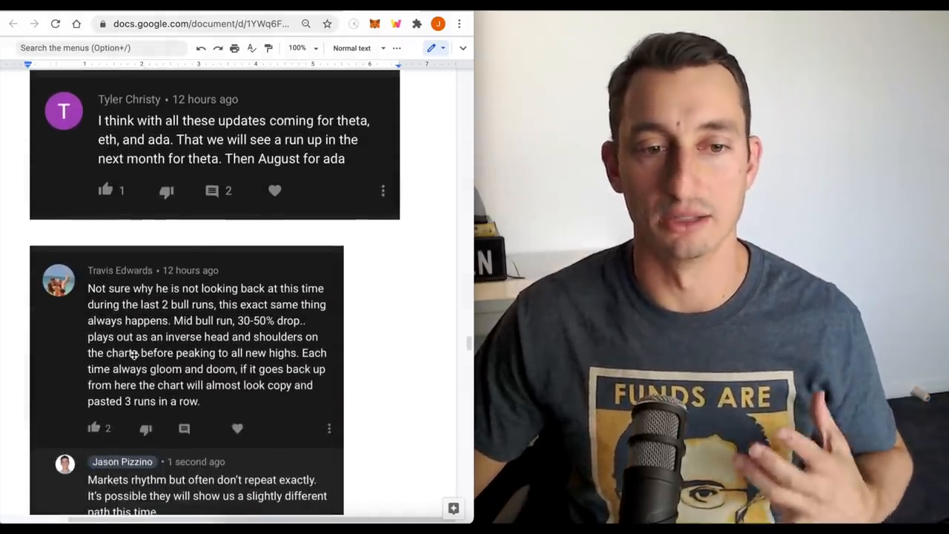
scroll("down", 3)
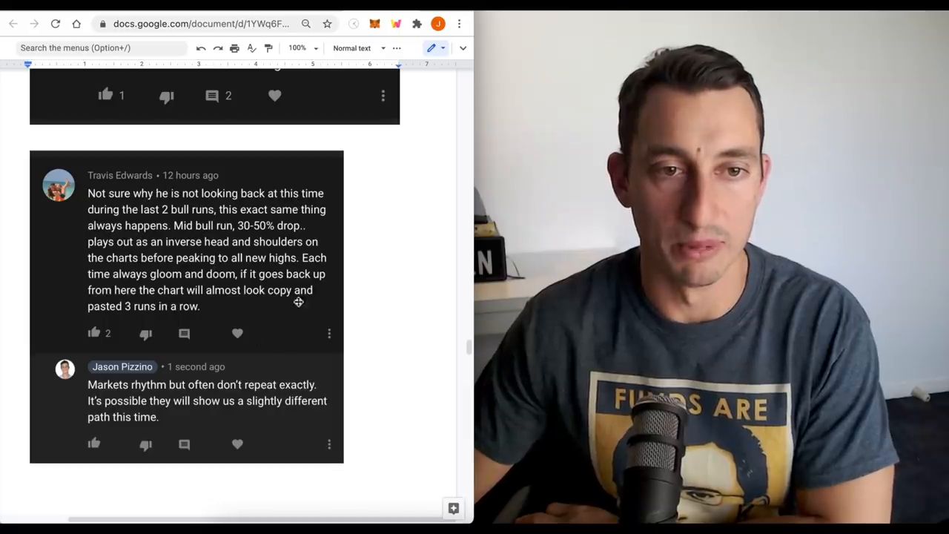
scroll("down", 3)
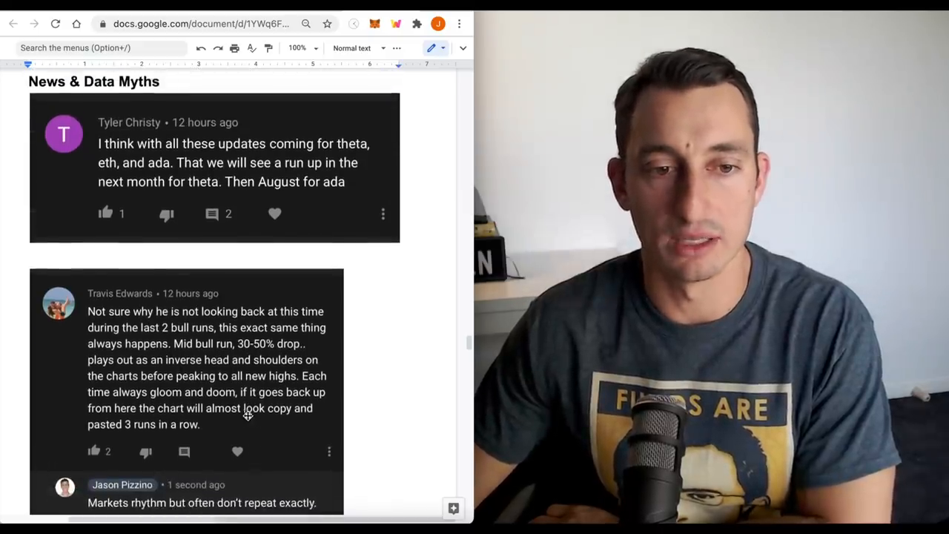
scroll("down", 3)
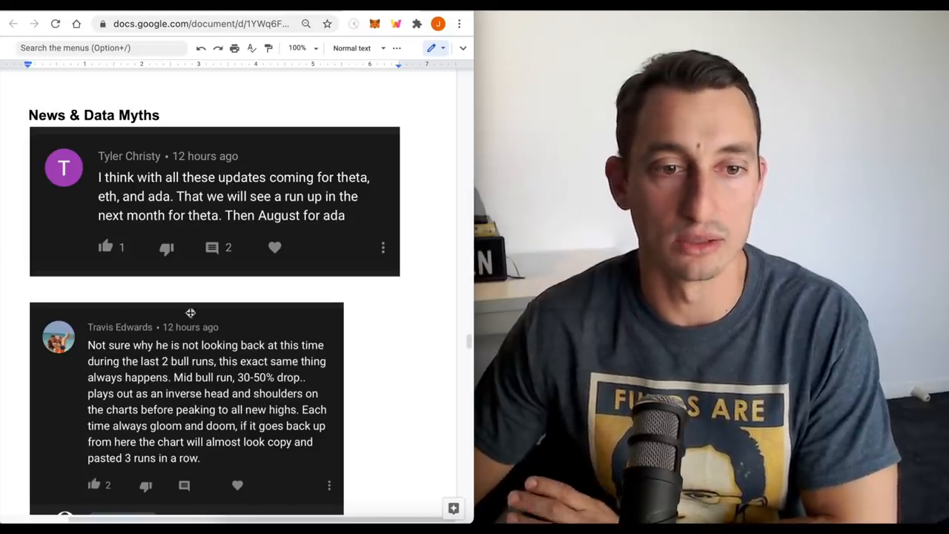
mouse_move(95, 318)
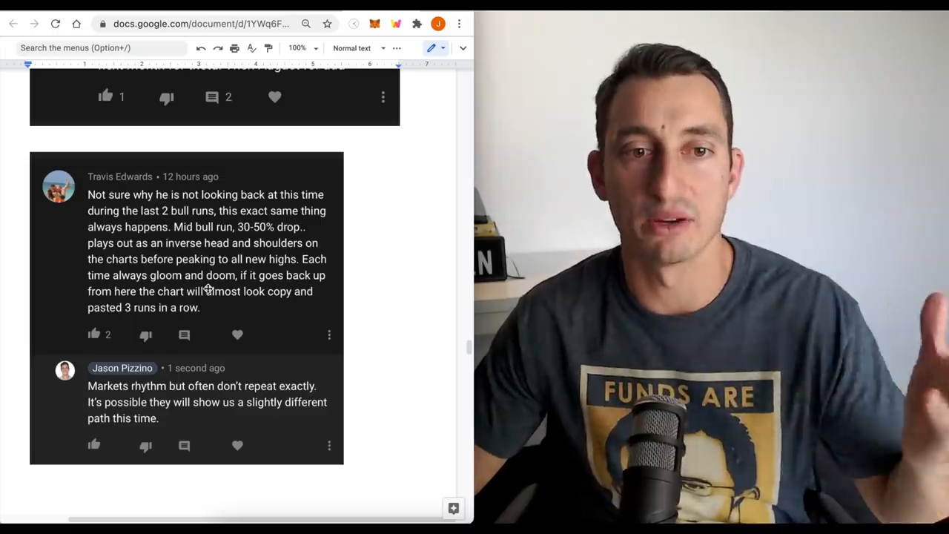
scroll("down", 3)
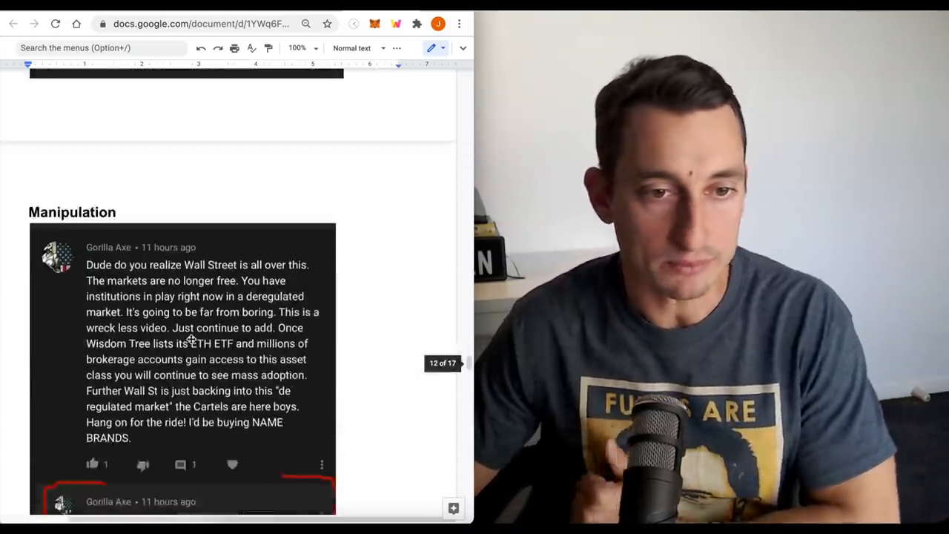
- Scroll the Manipulation section down to Gorilla Axe's "No Fear, No Greed" comment
scroll("down", 3)
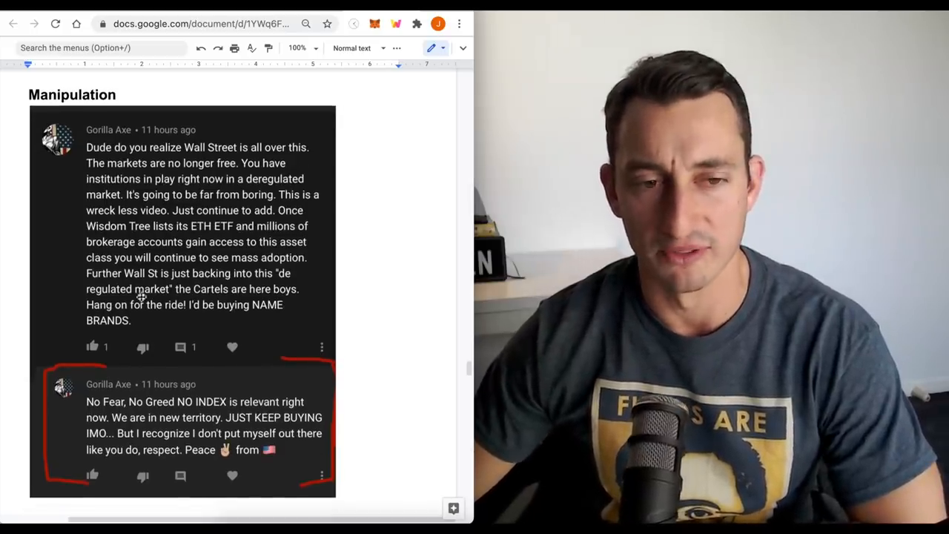
scroll("down", 3)
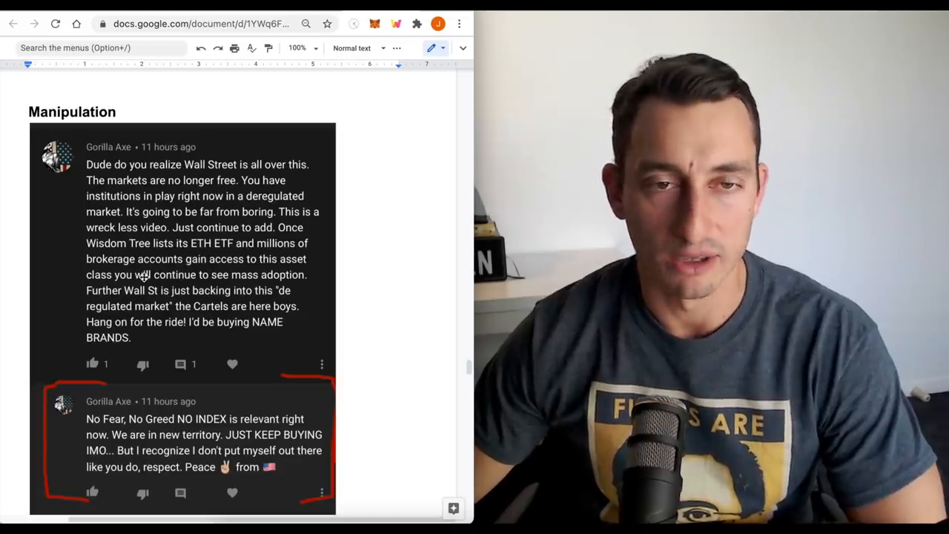
scroll("down", 3)
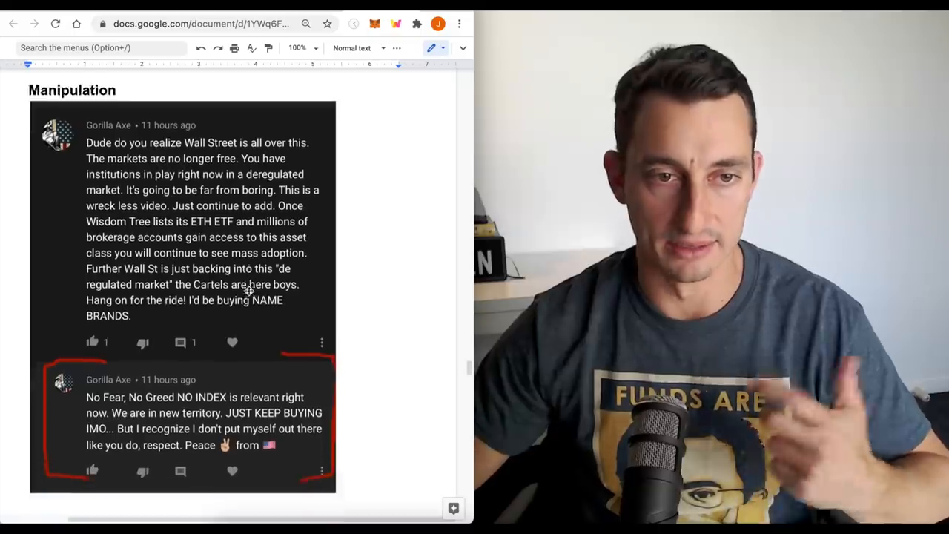
scroll("down", 3)
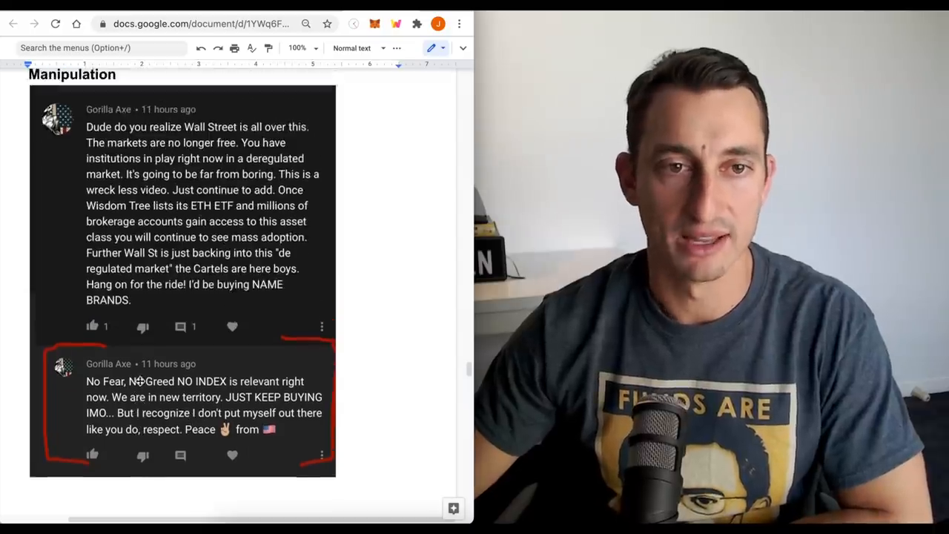
scroll("down", 3)
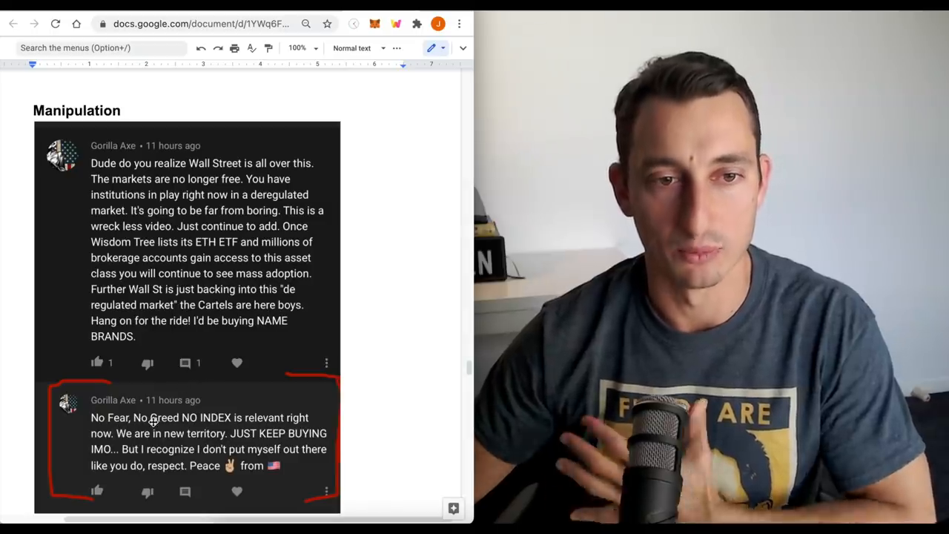
scroll("down", 3)
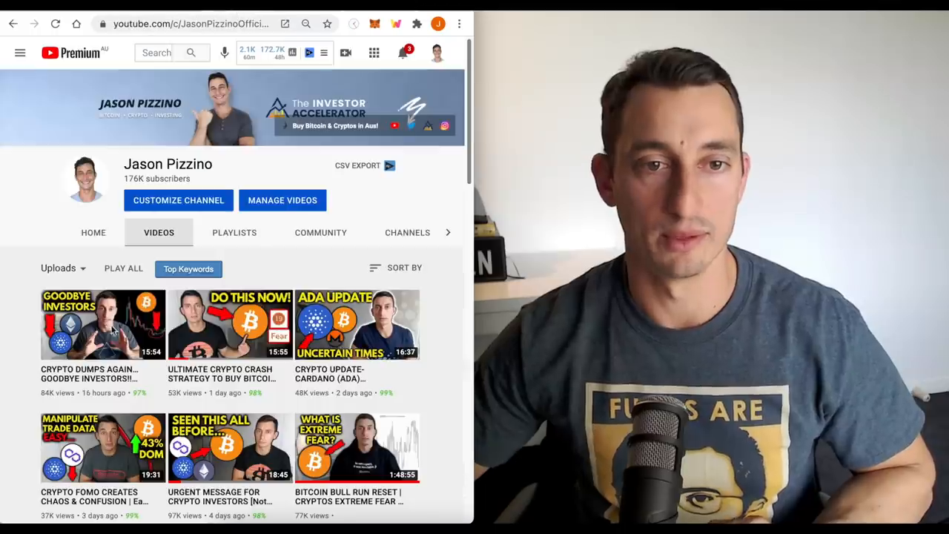
mouse_move(229, 324)
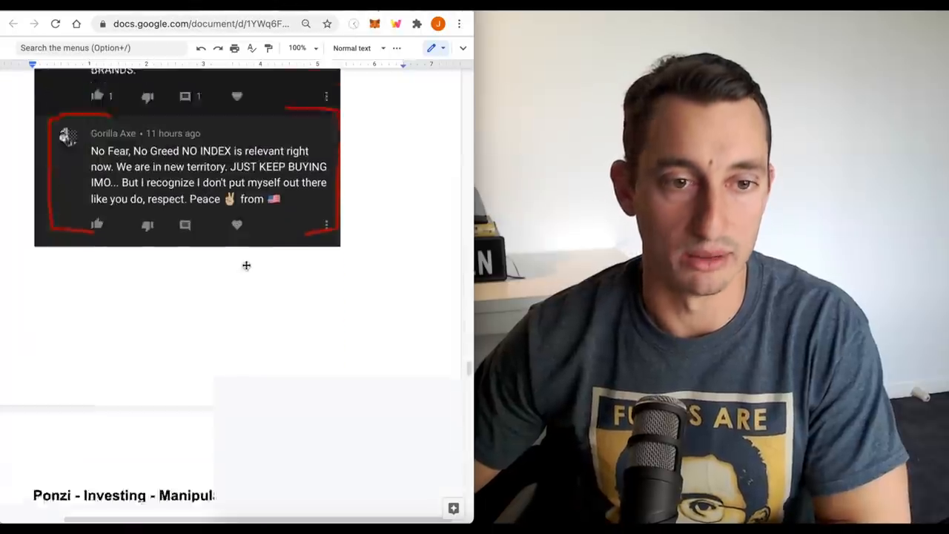
scroll("down", 3)
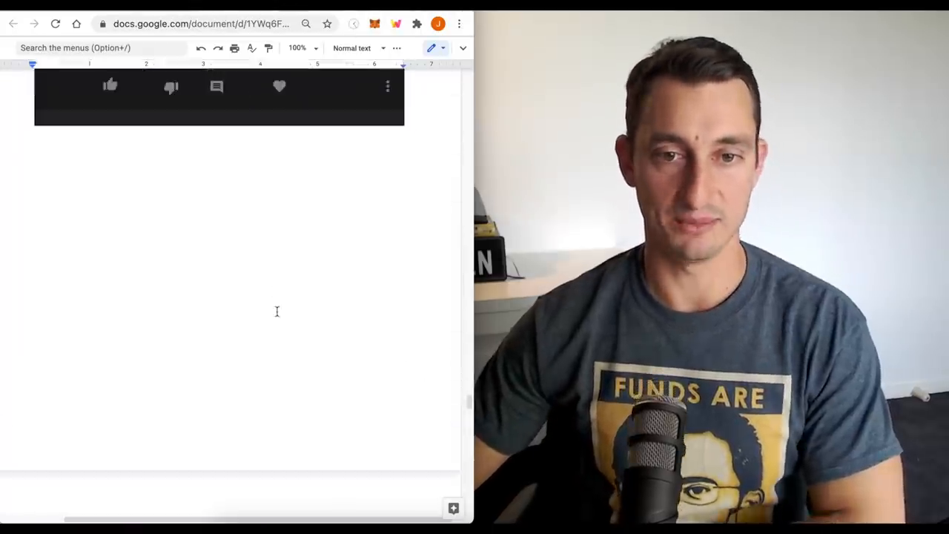
scroll("down", 3)
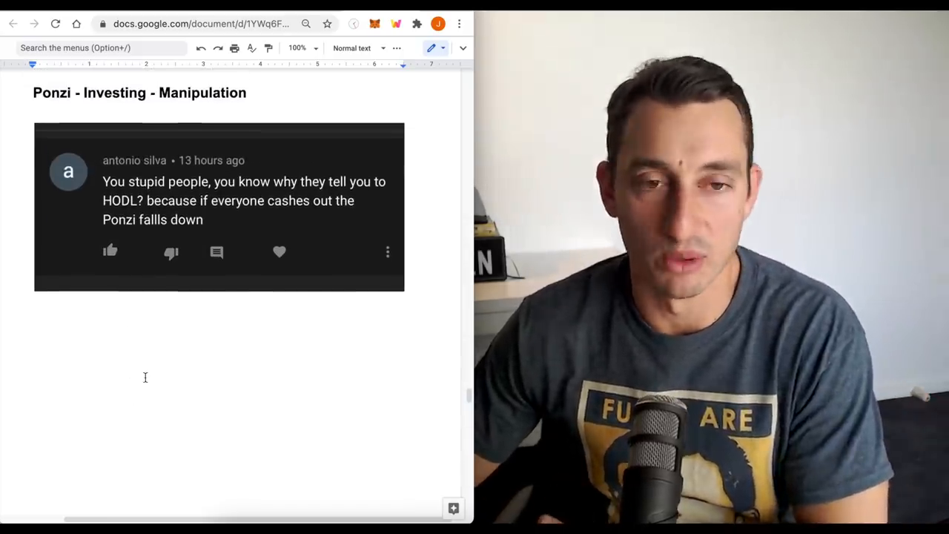
- Scroll to the Bear Market? heading with its two comments, including "so its over. nice."
scroll("down", 3)
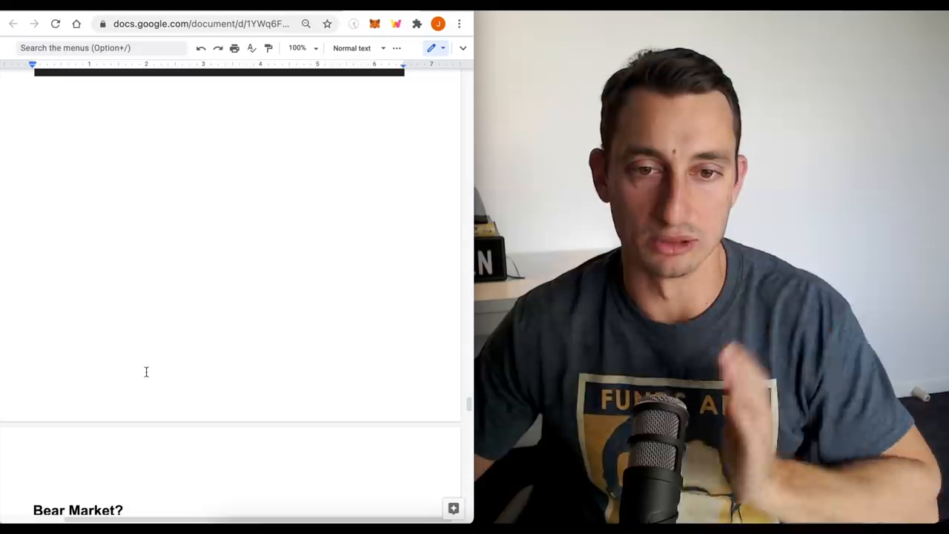
scroll("down", 3)
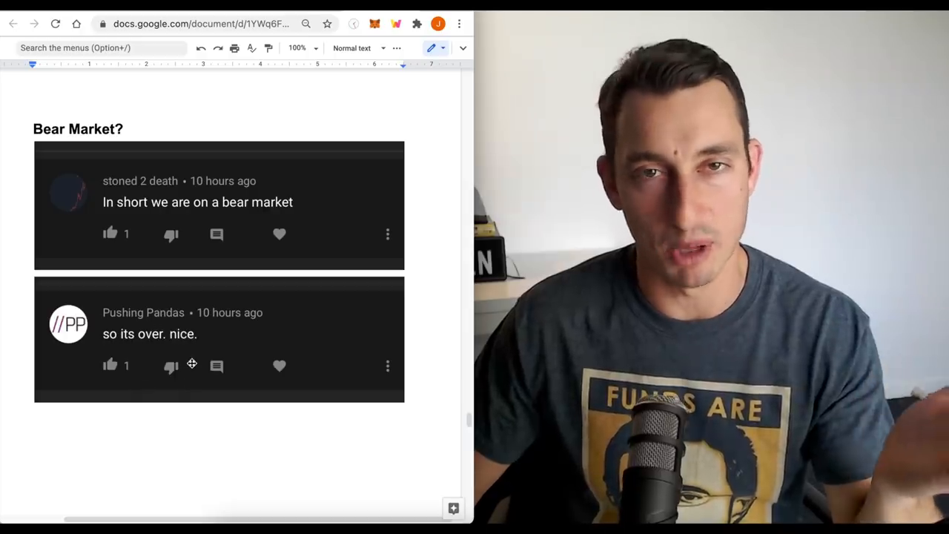
mouse_move(208, 338)
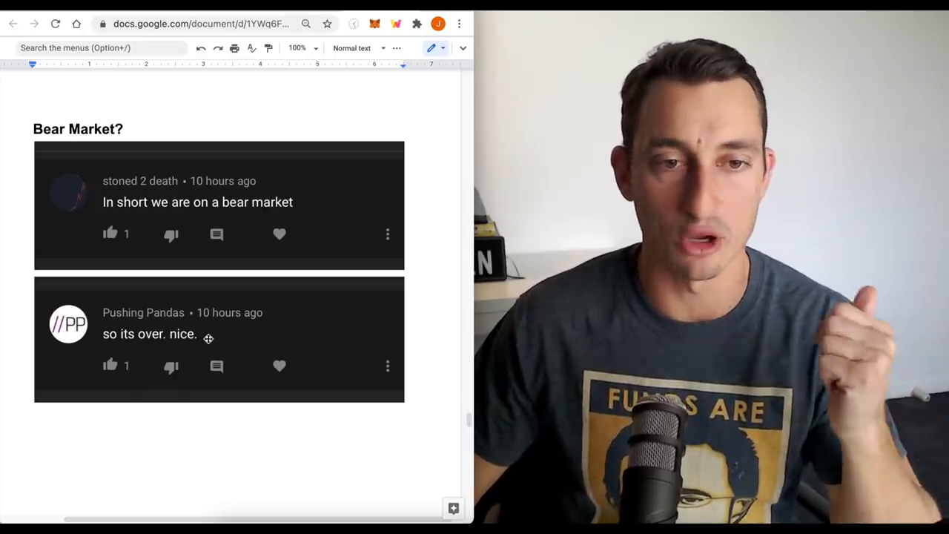
scroll("down", 3)
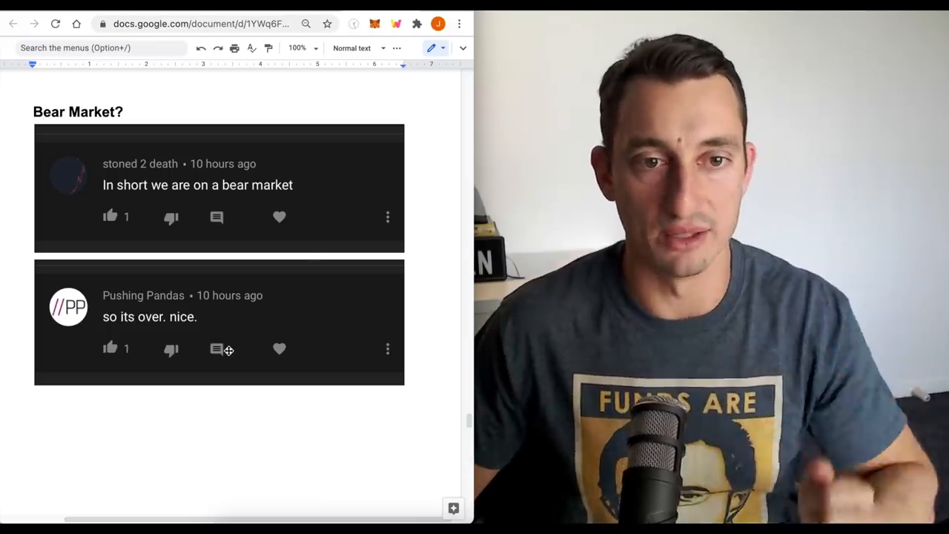
mouse_move(227, 367)
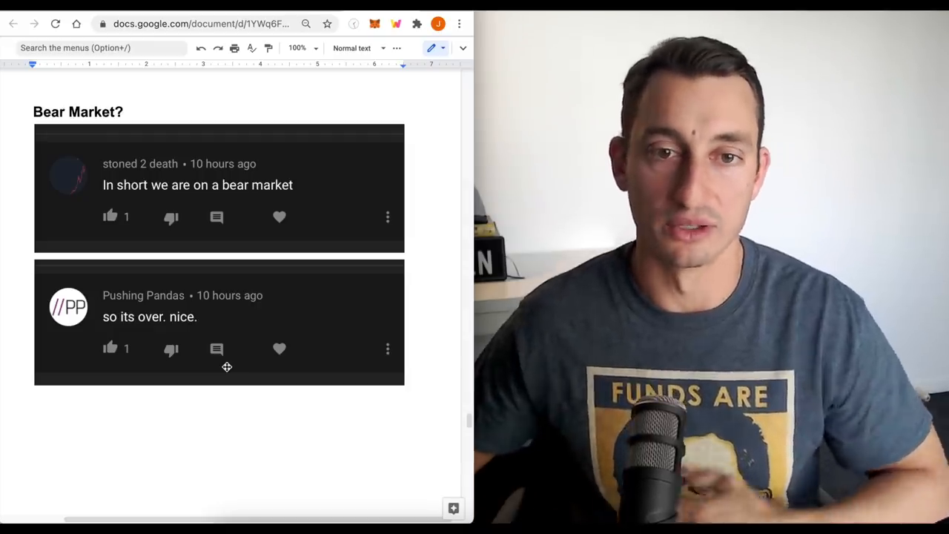
- Scroll to the Common Misunderstandings heading with the Litecoin and ADA price thread
scroll("down", 3)
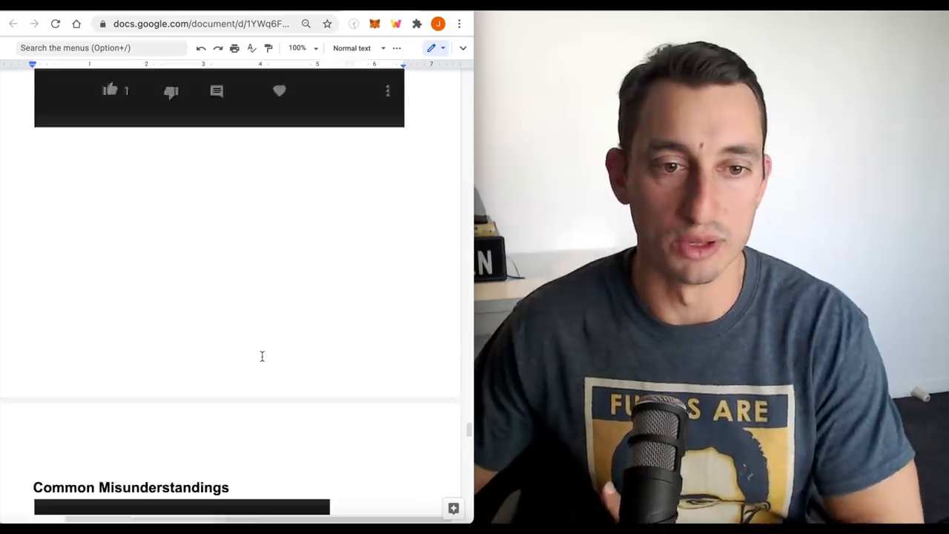
scroll("down", 3)
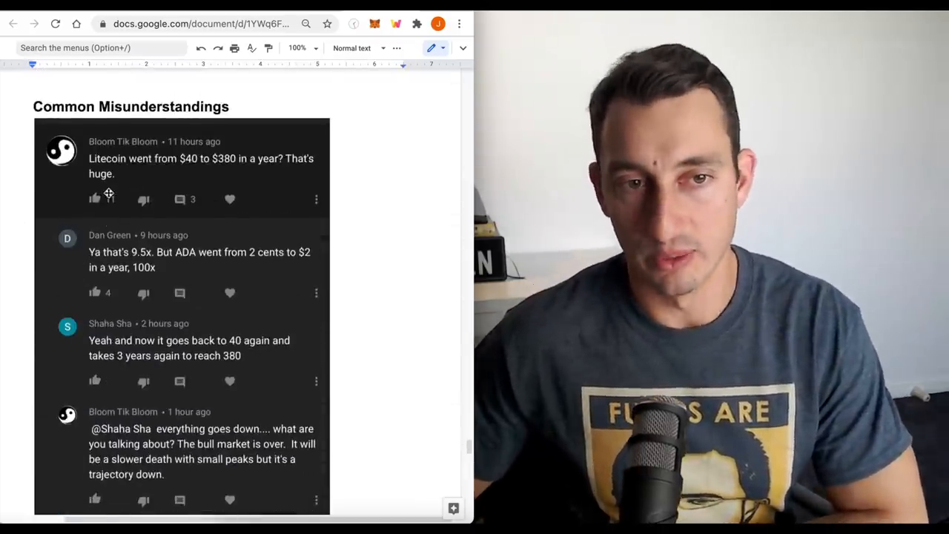
left_click(95, 198)
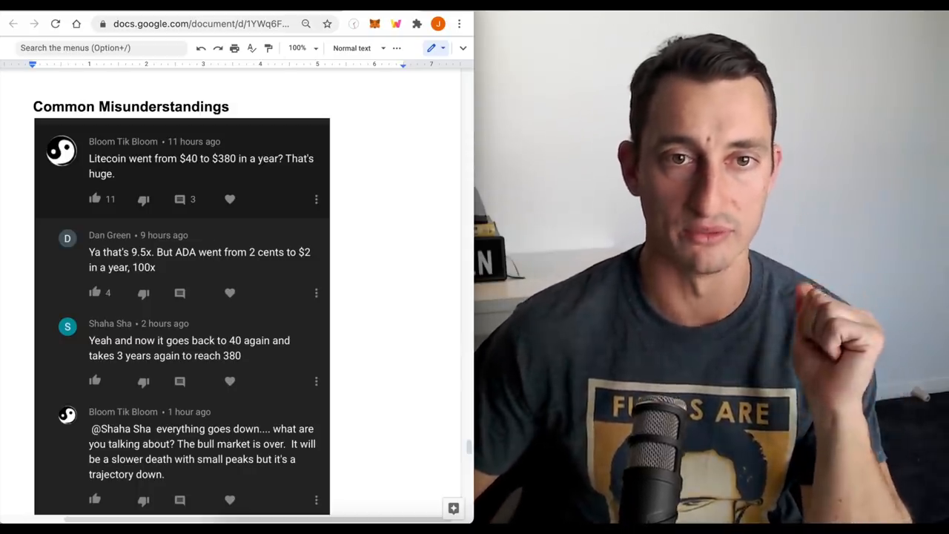
mouse_move(252, 368)
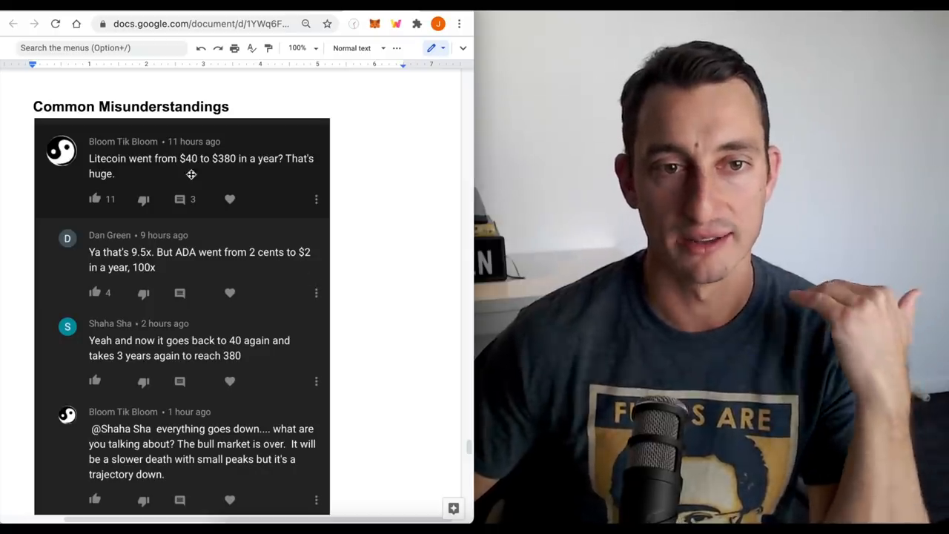
mouse_move(214, 185)
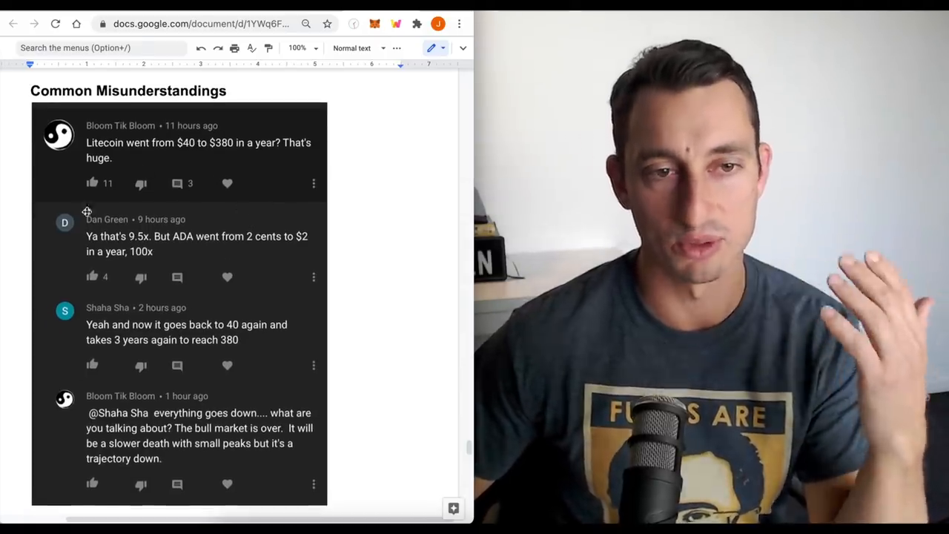
mouse_move(234, 213)
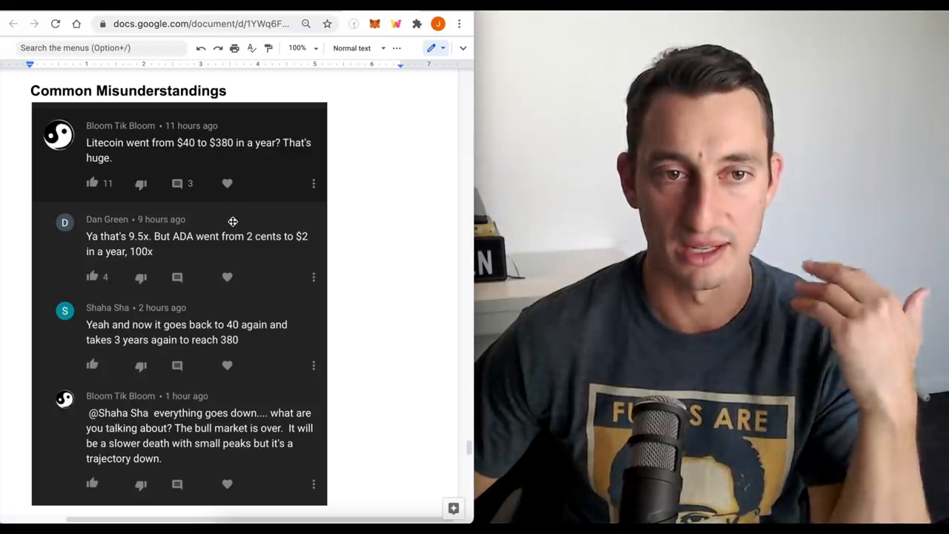
scroll("down", 3)
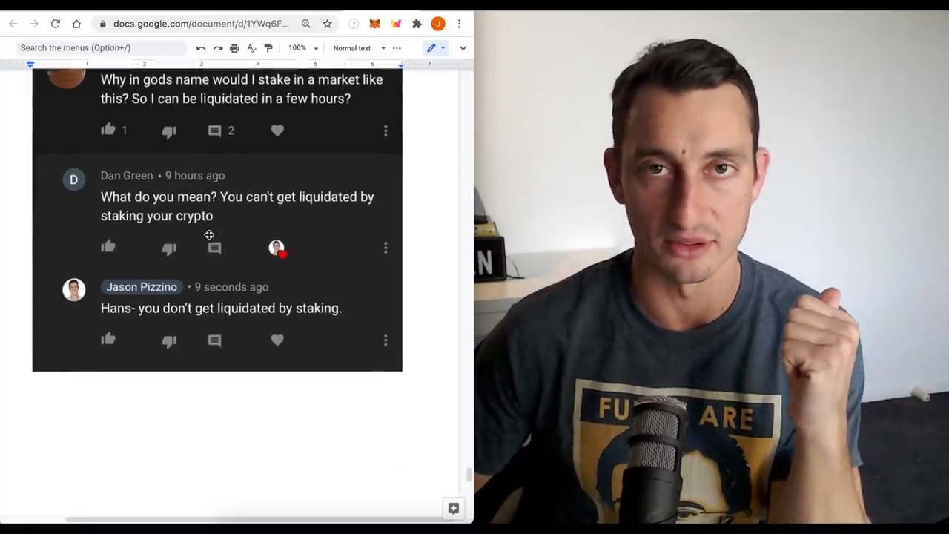
scroll("down", 3)
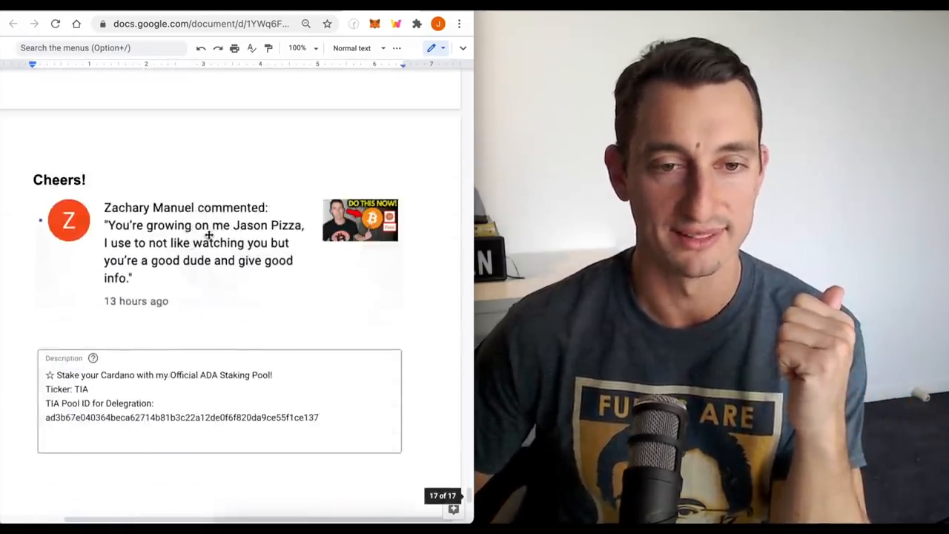